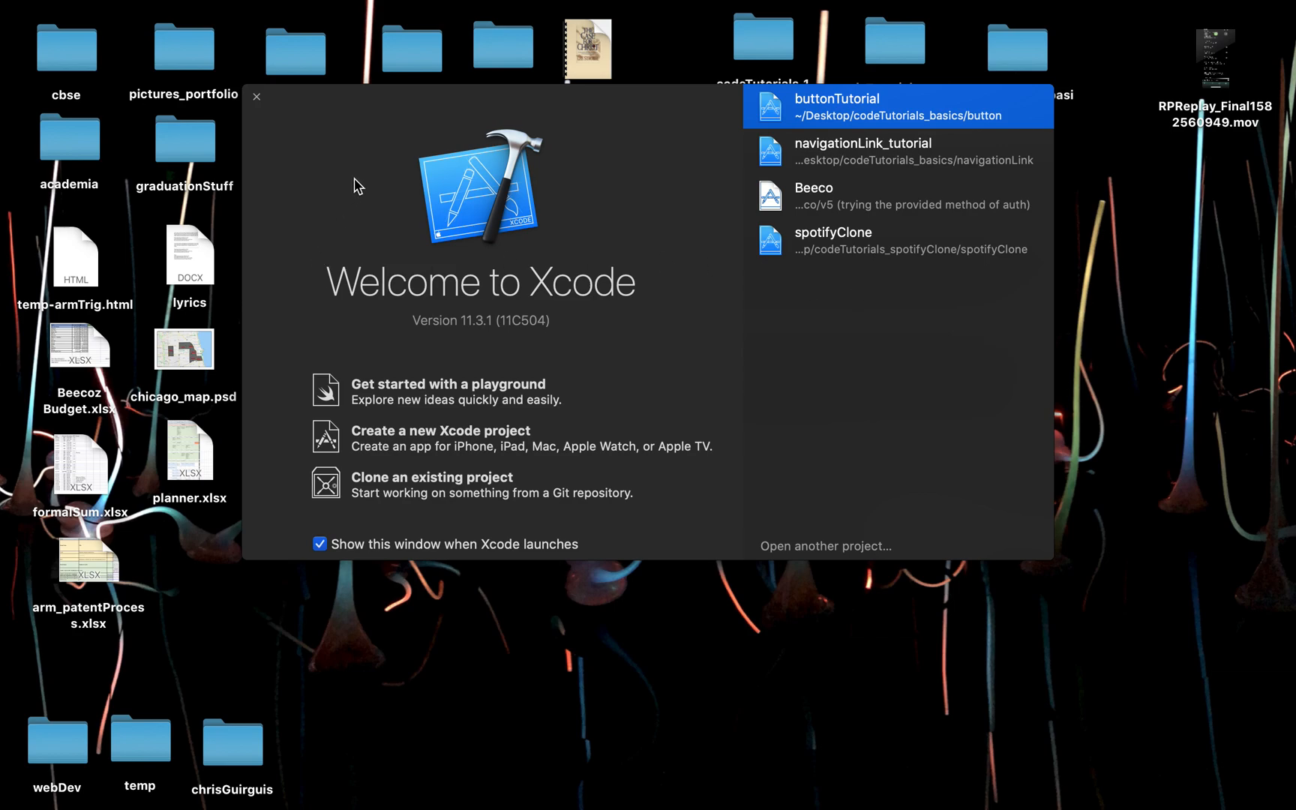
mouse_move(413, 451)
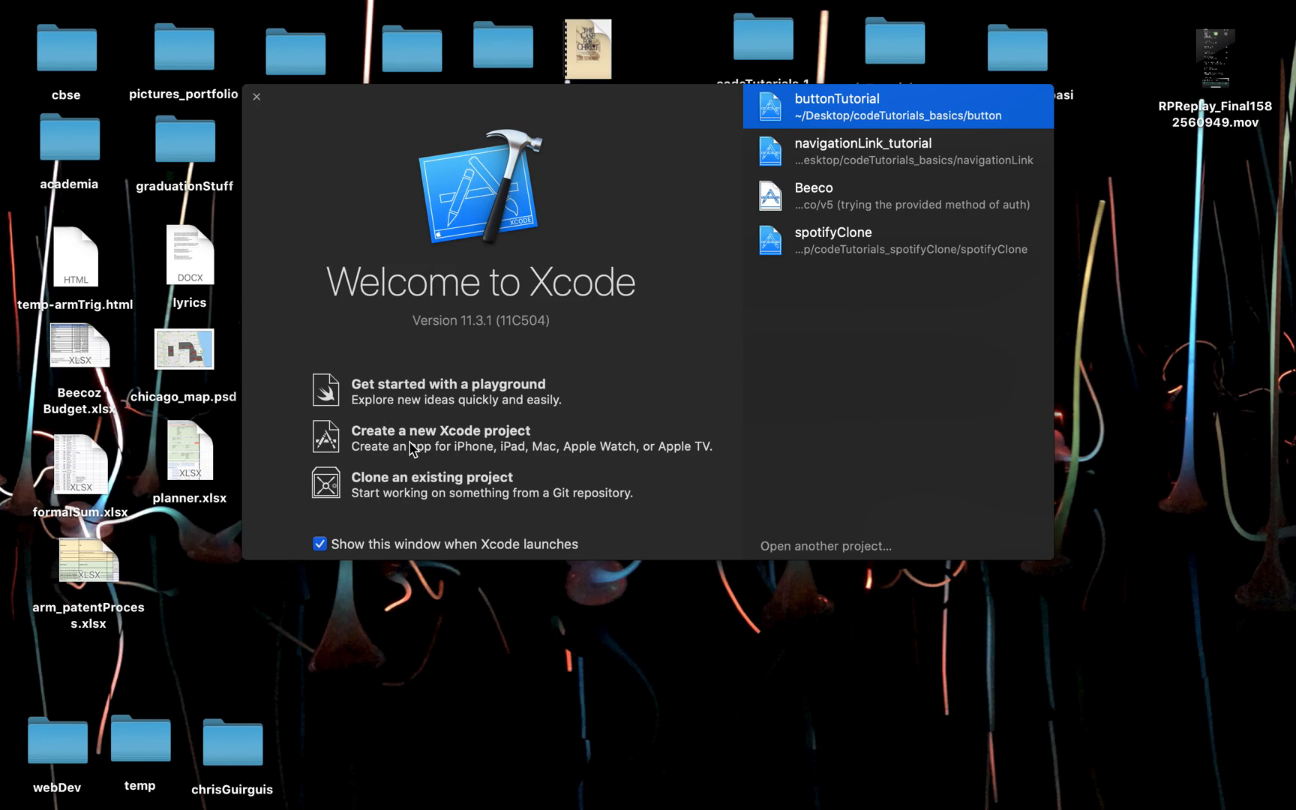
mouse_move(372, 450)
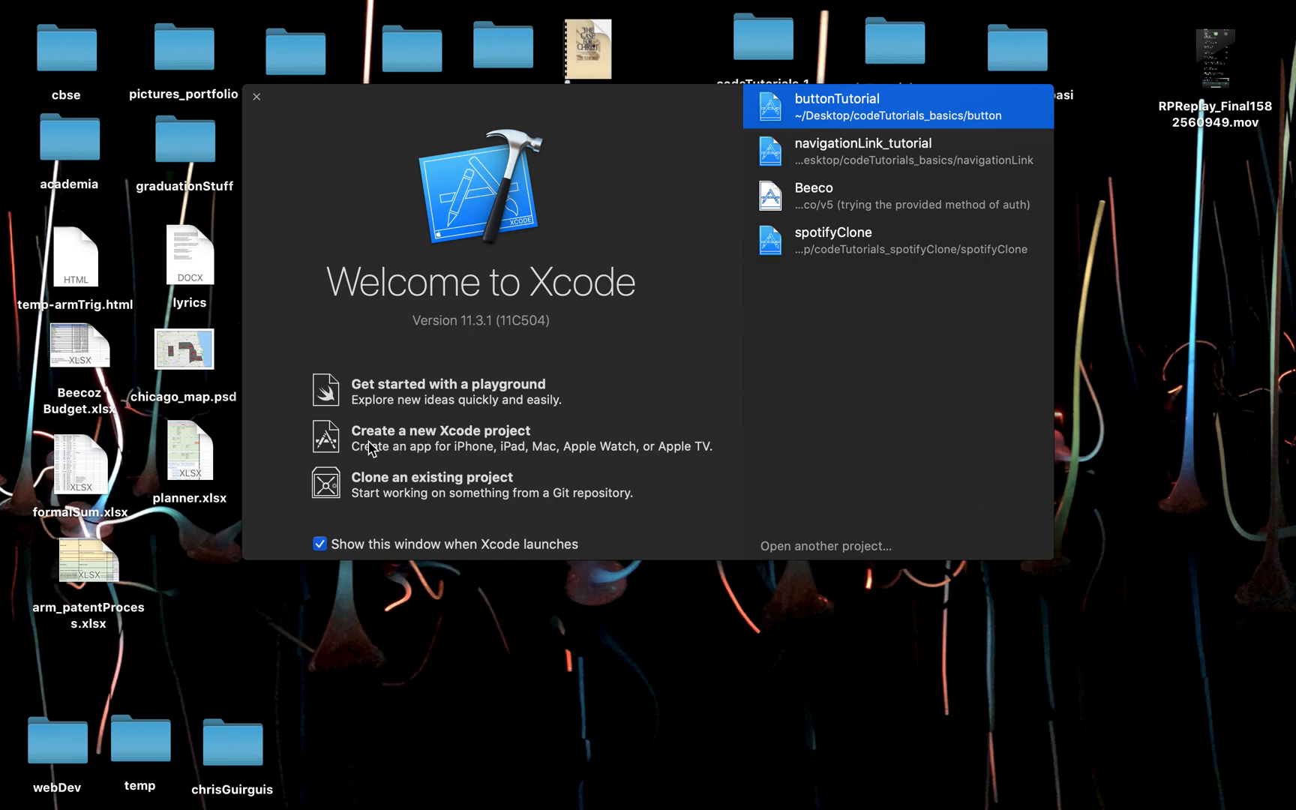
- Create a new Single View App project named stackingTutorial using SwiftUI and proceed to the save prompt
left_click(439, 431)
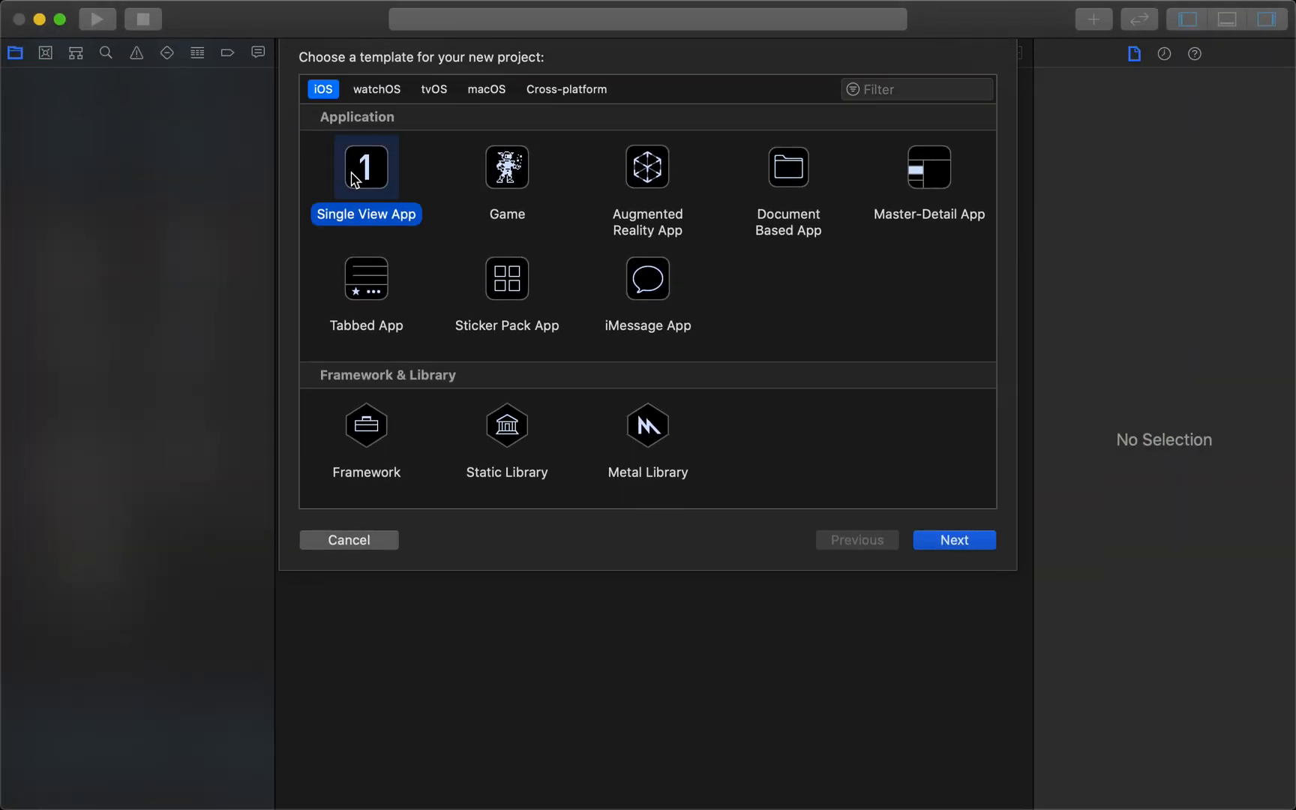
left_click(954, 540)
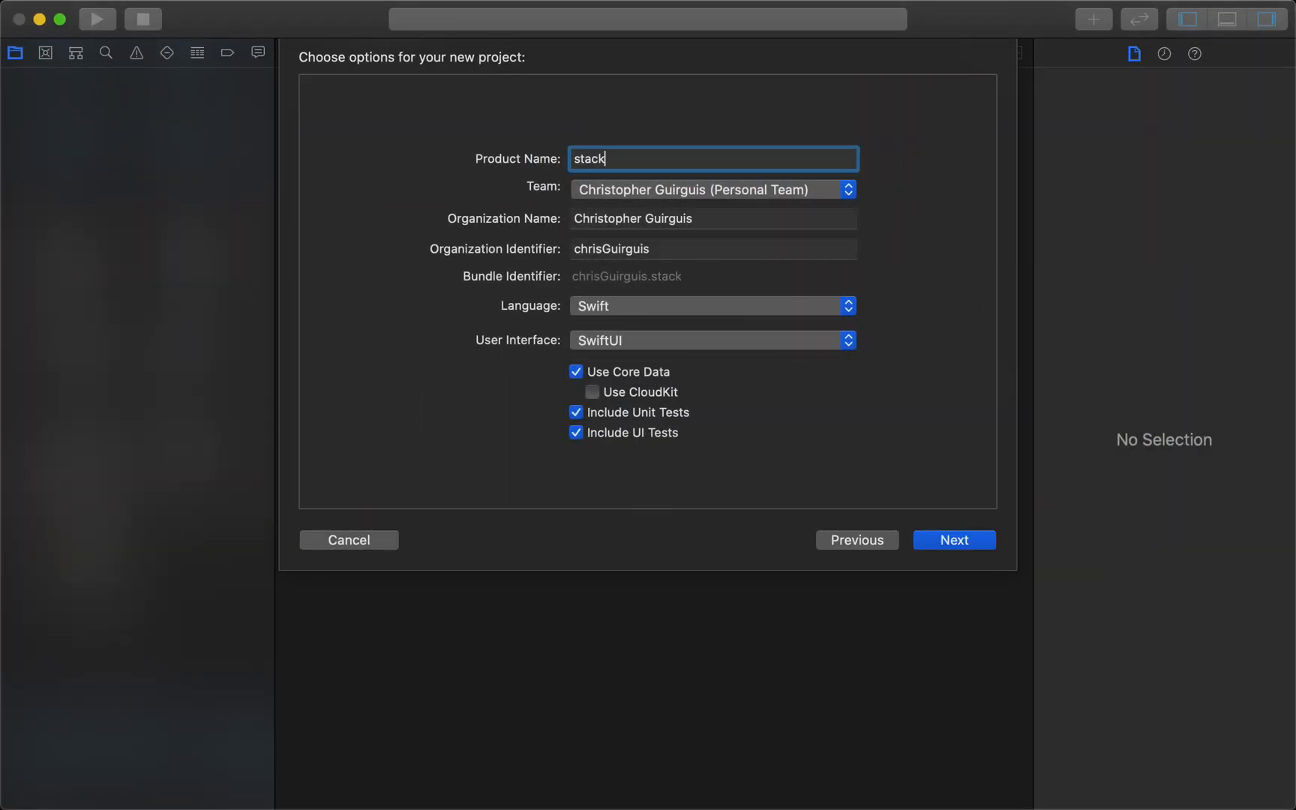
type("ingTu")
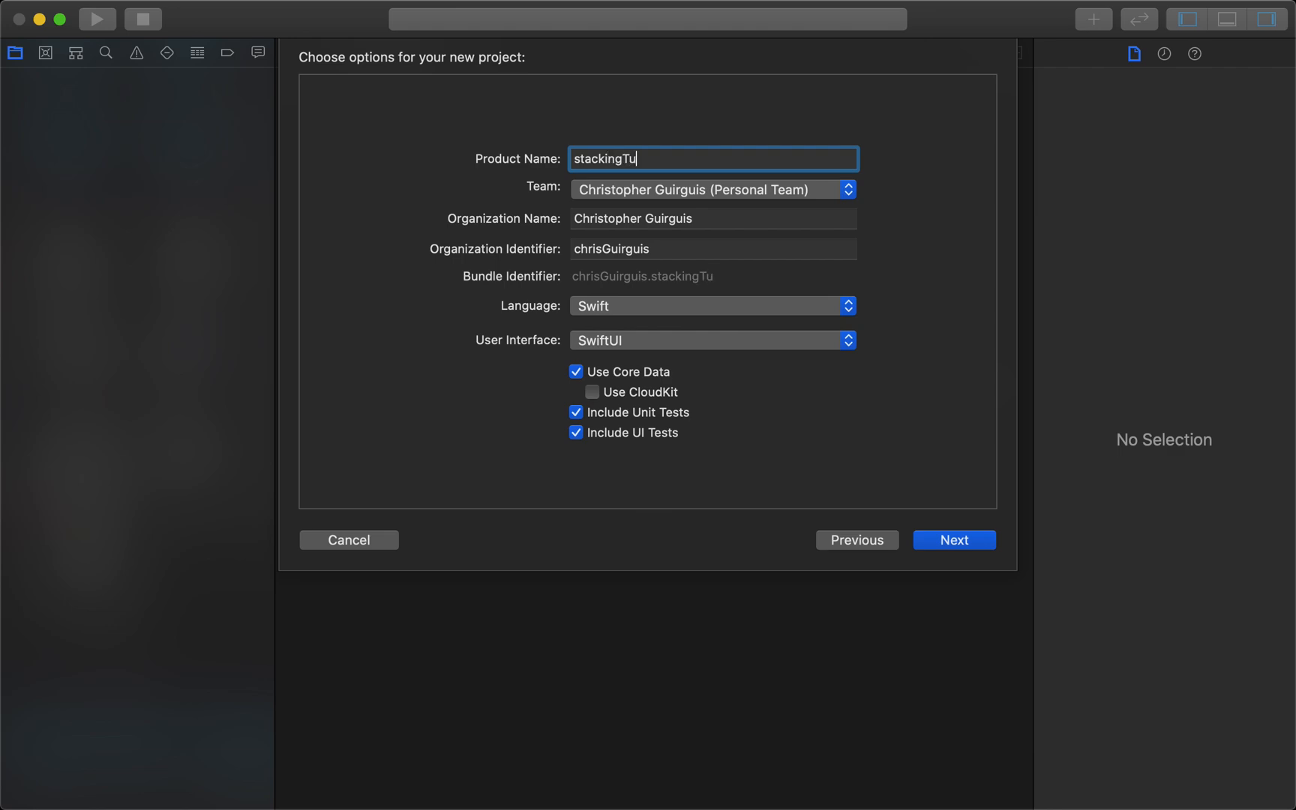
type("torial")
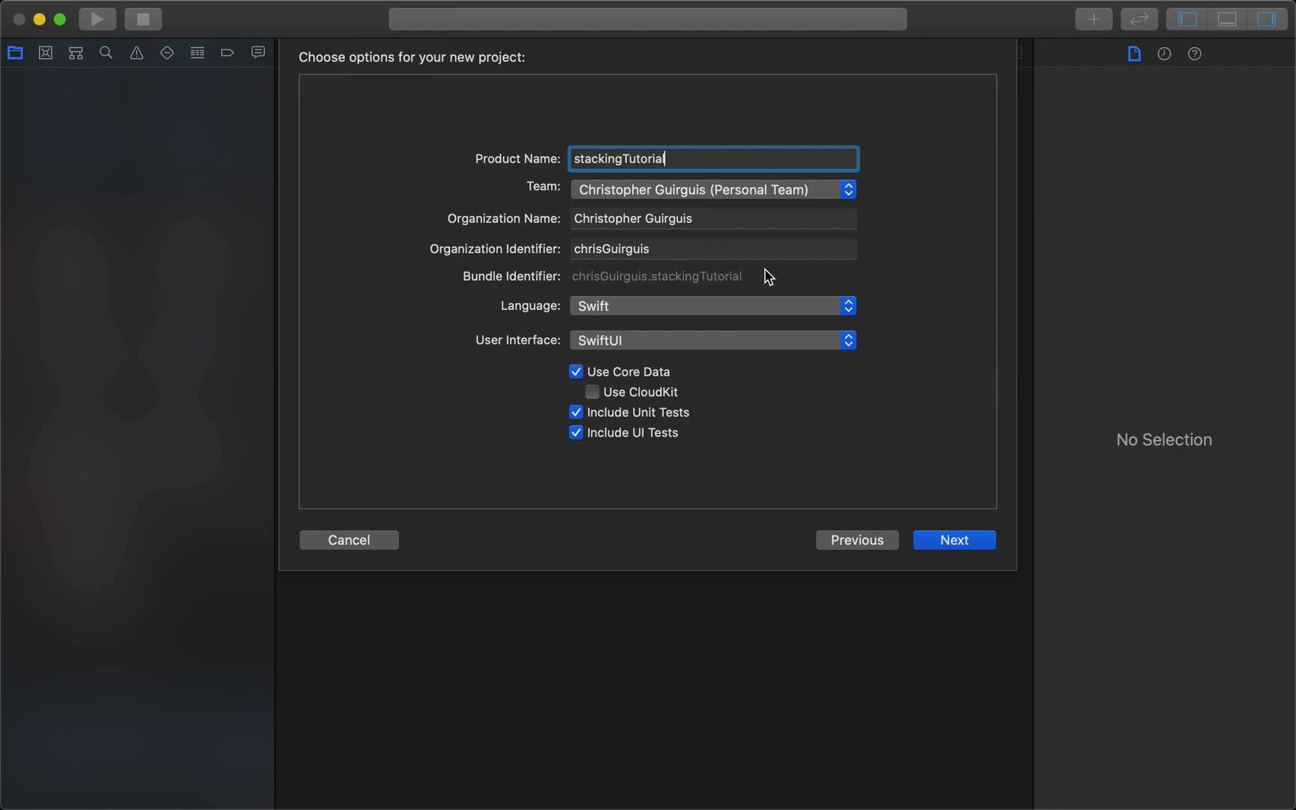
mouse_move(618, 350)
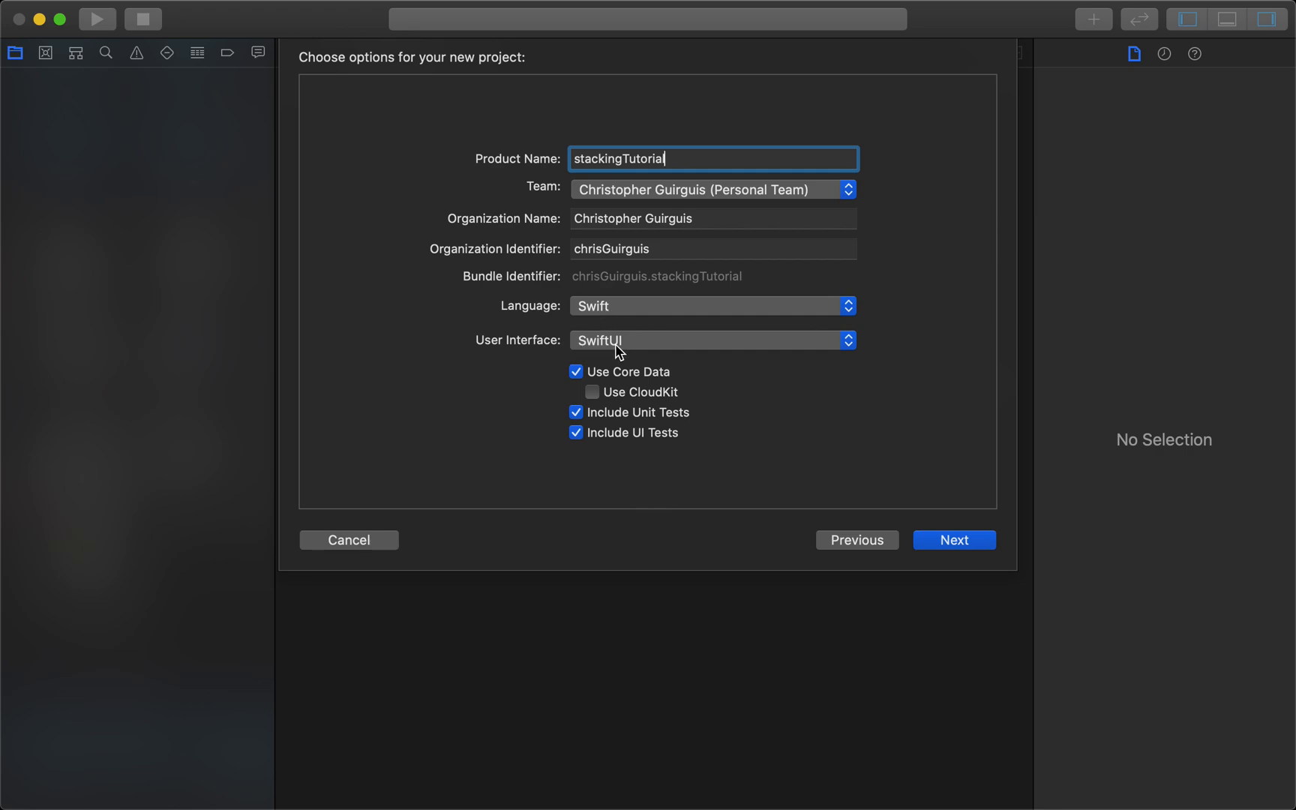
mouse_move(1202, 522)
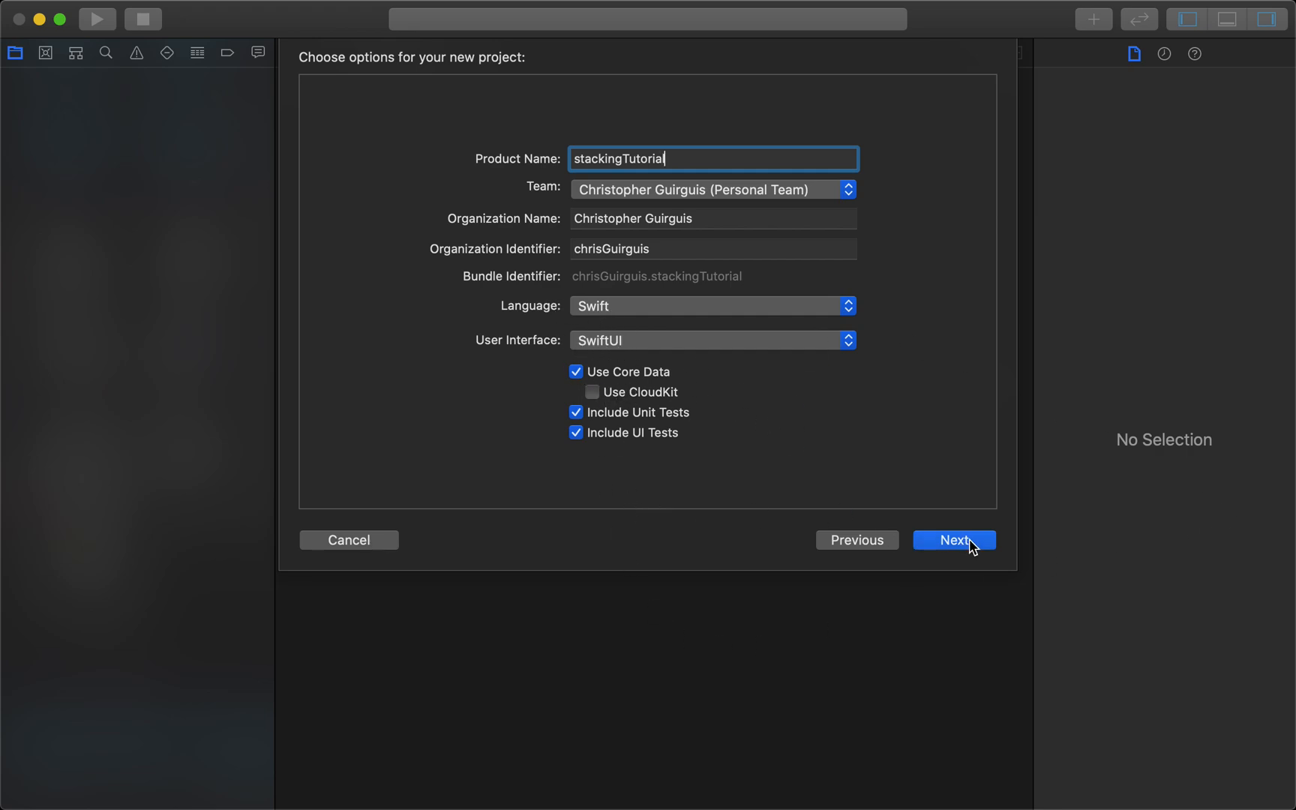
left_click(954, 540)
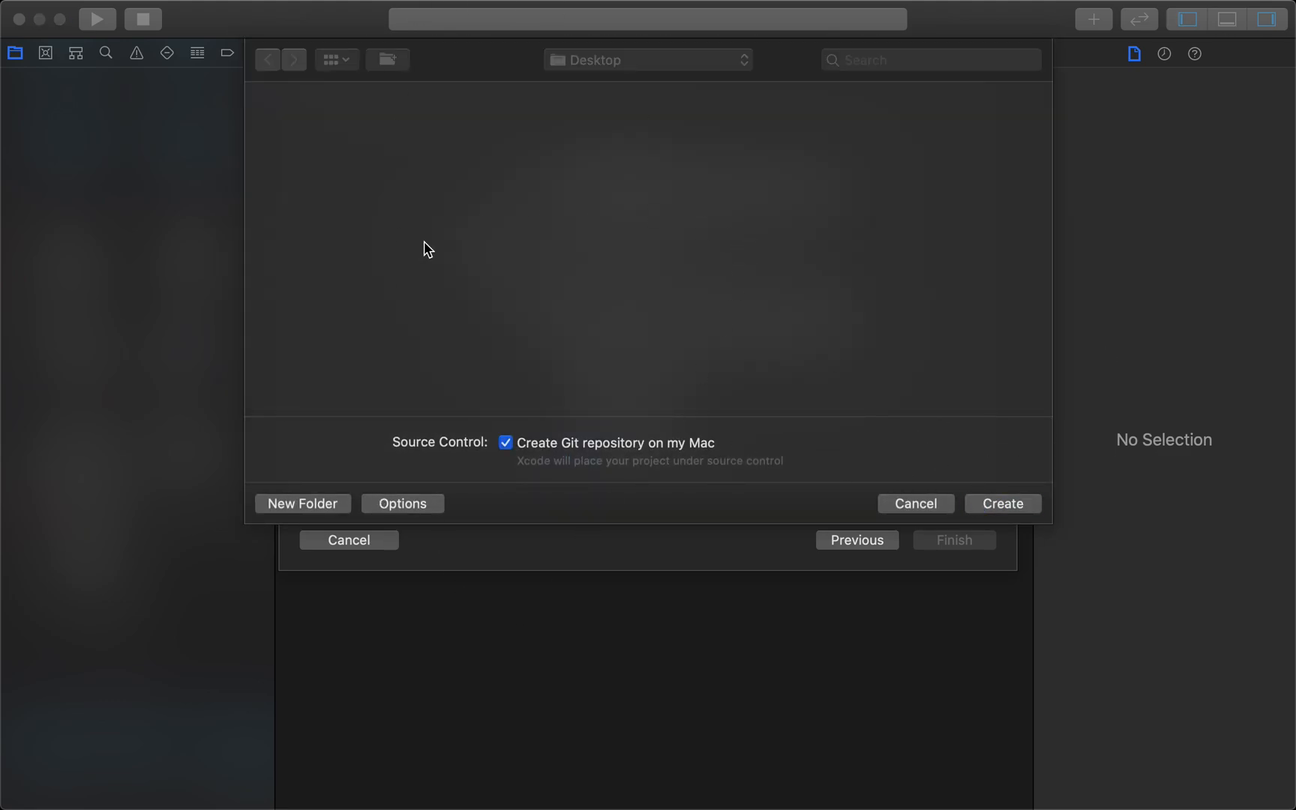
- Save the project to the Desktop, hide the inspector, and begin rewriting the Hello World Text line
left_click(1004, 504)
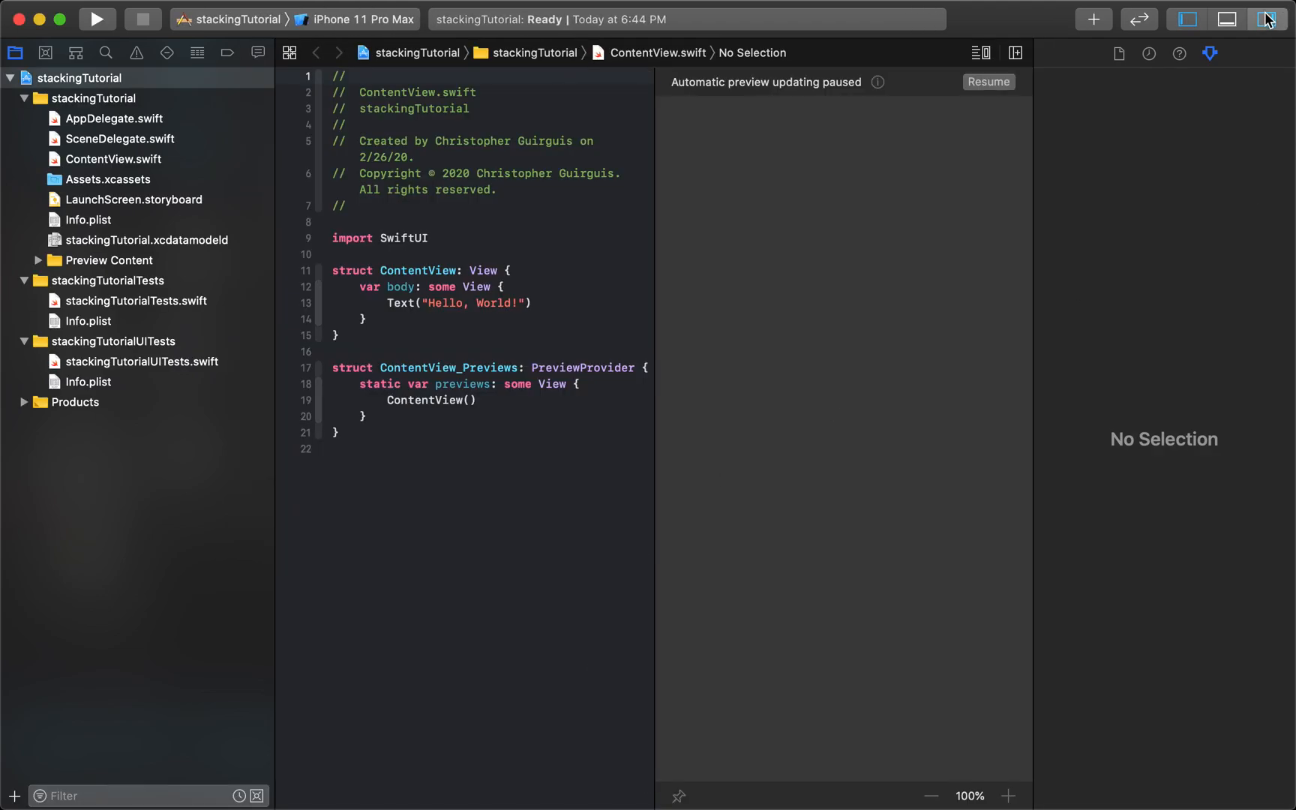
left_click(1187, 20)
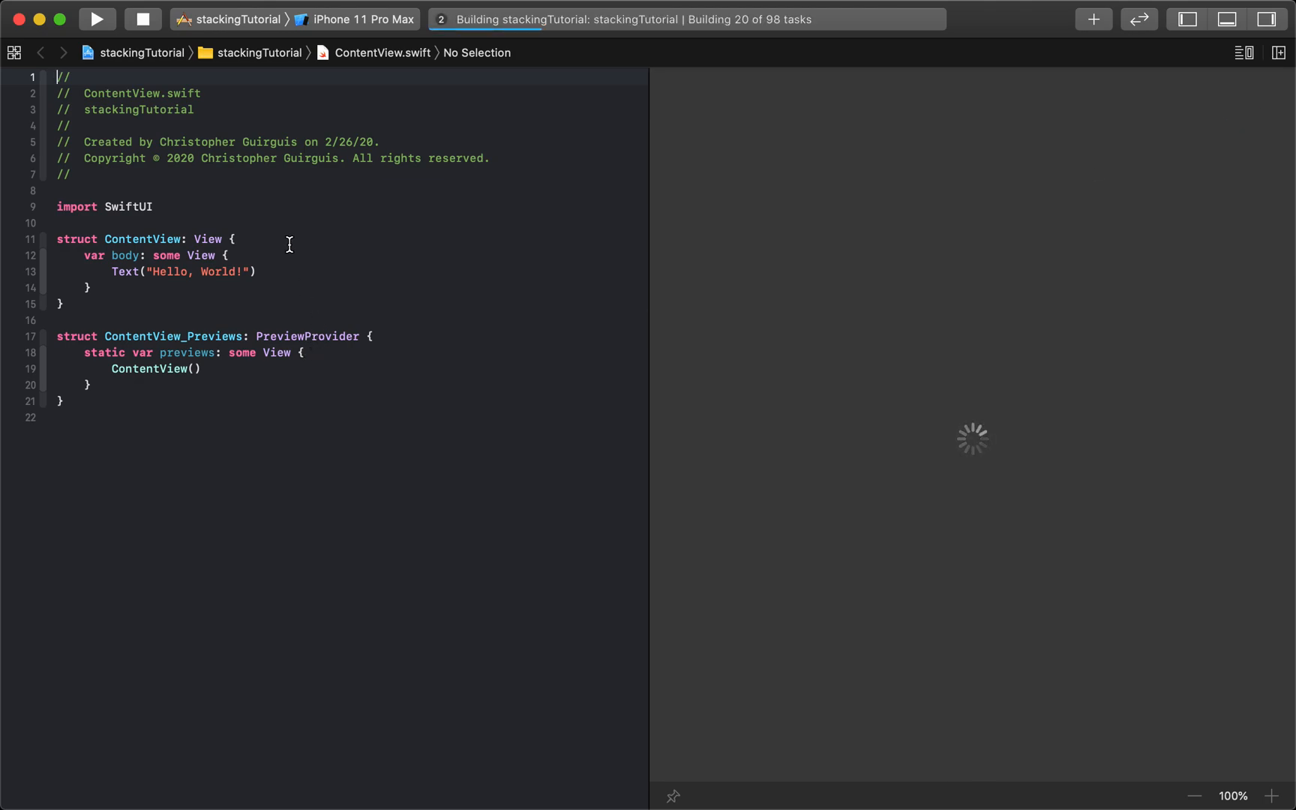
left_click(260, 271)
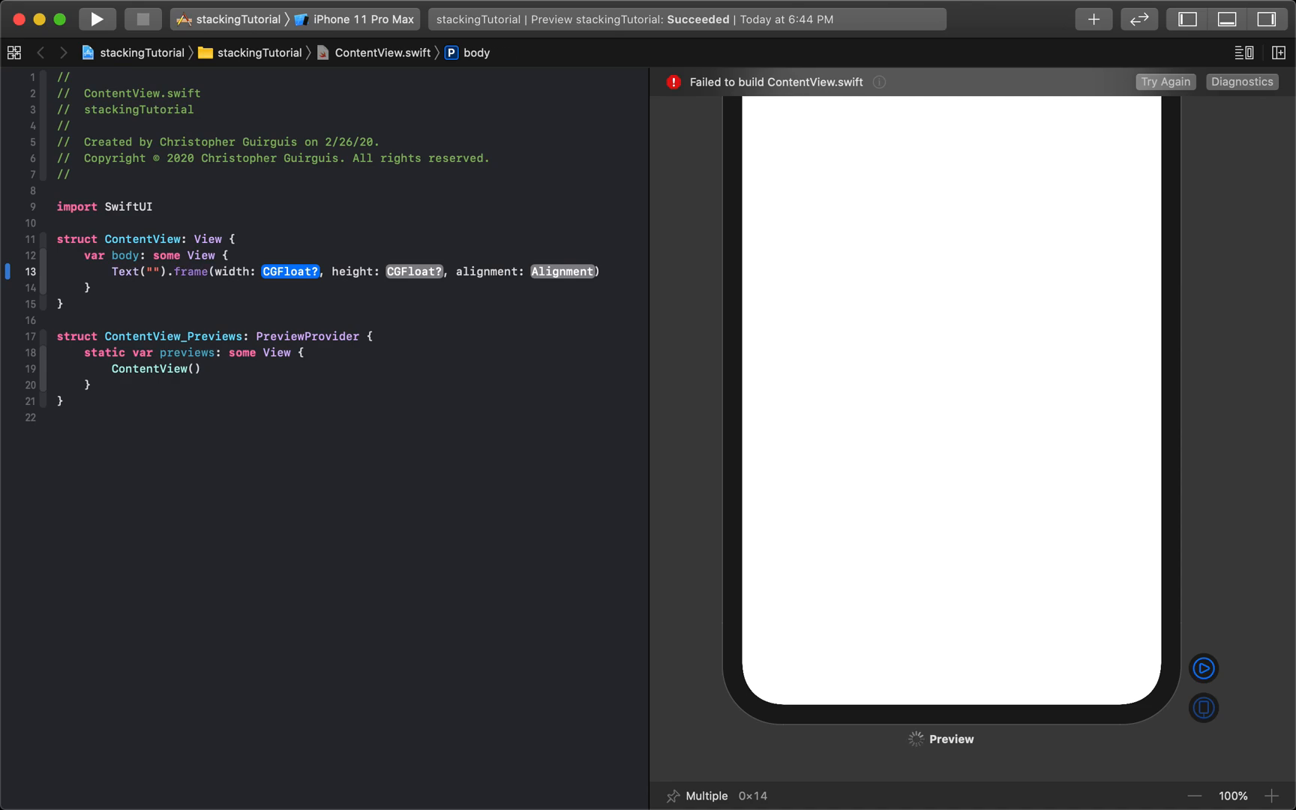
- Give the empty Text a frame of width 100, height 50 and a Color.green background at 0.3 opacity
type("100, height: 50")
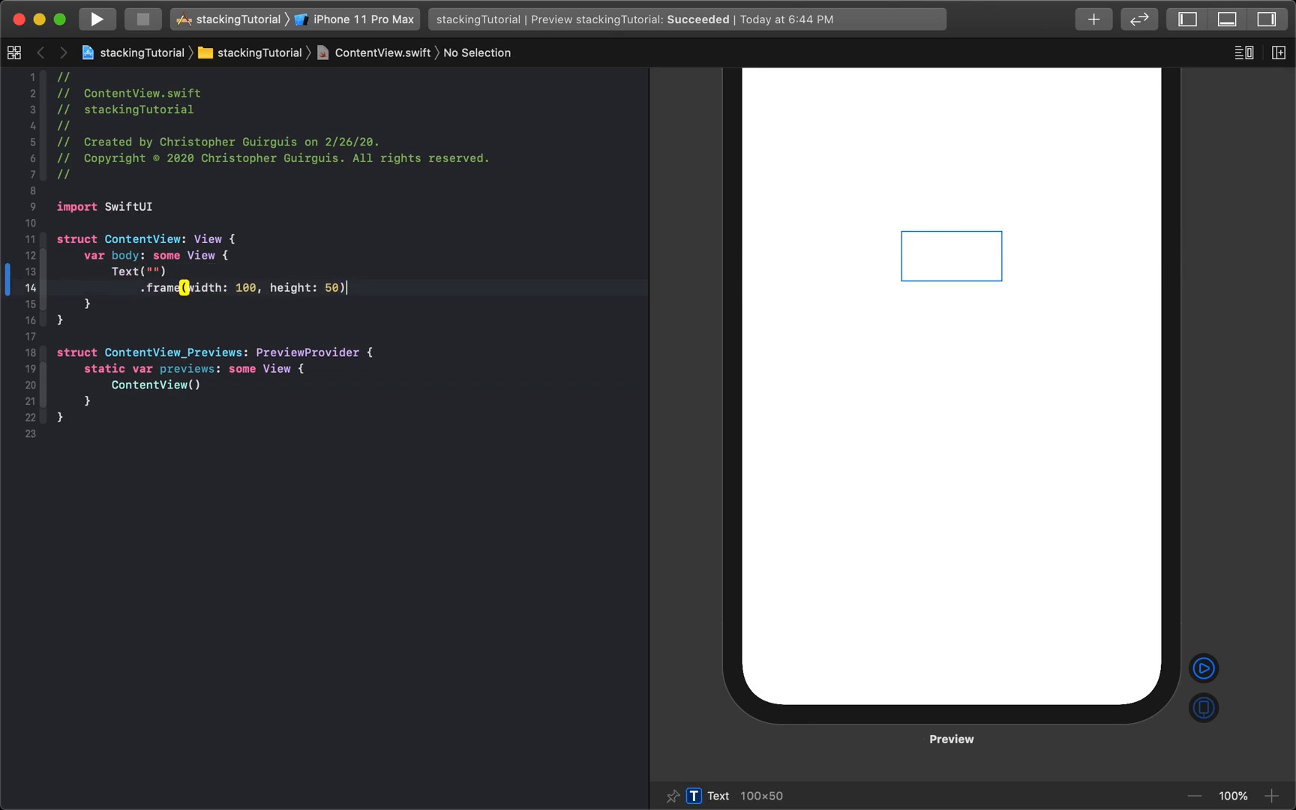
type(".background(Color.")
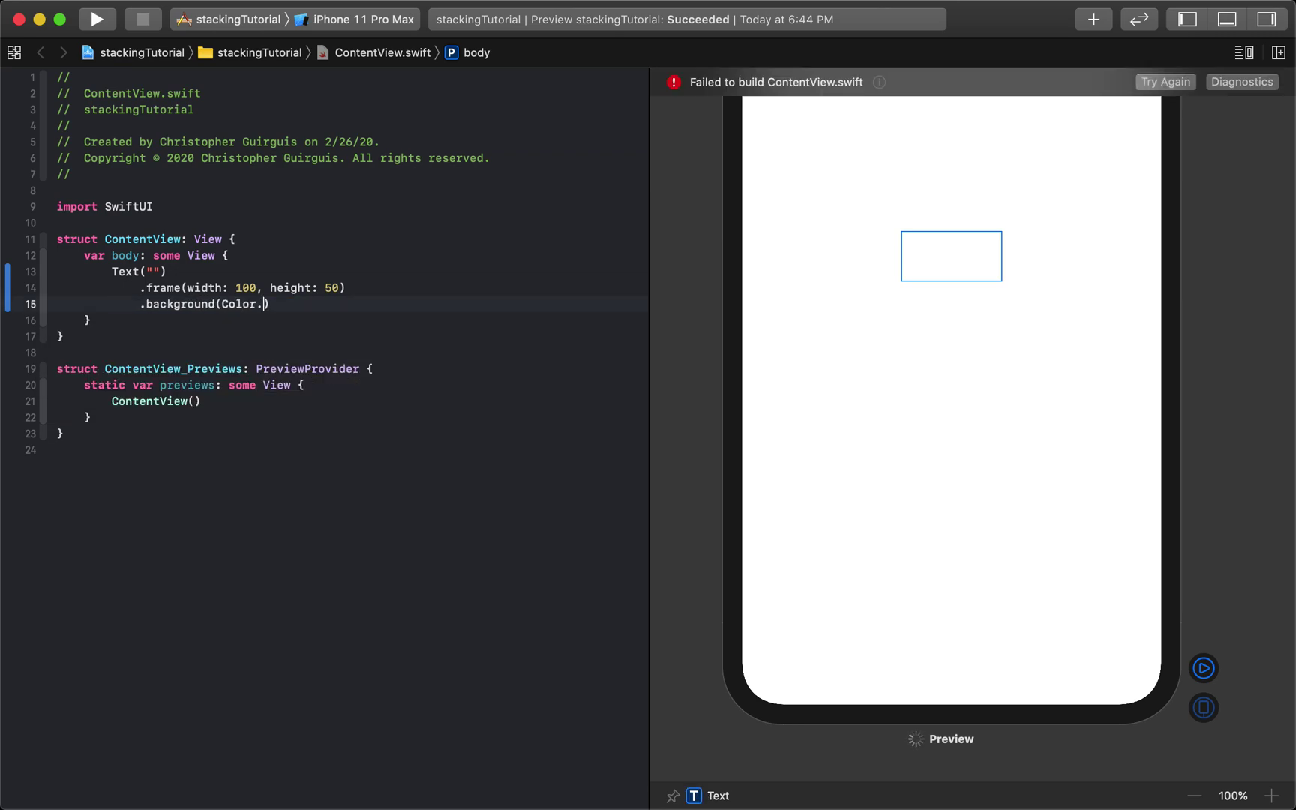
type("green")
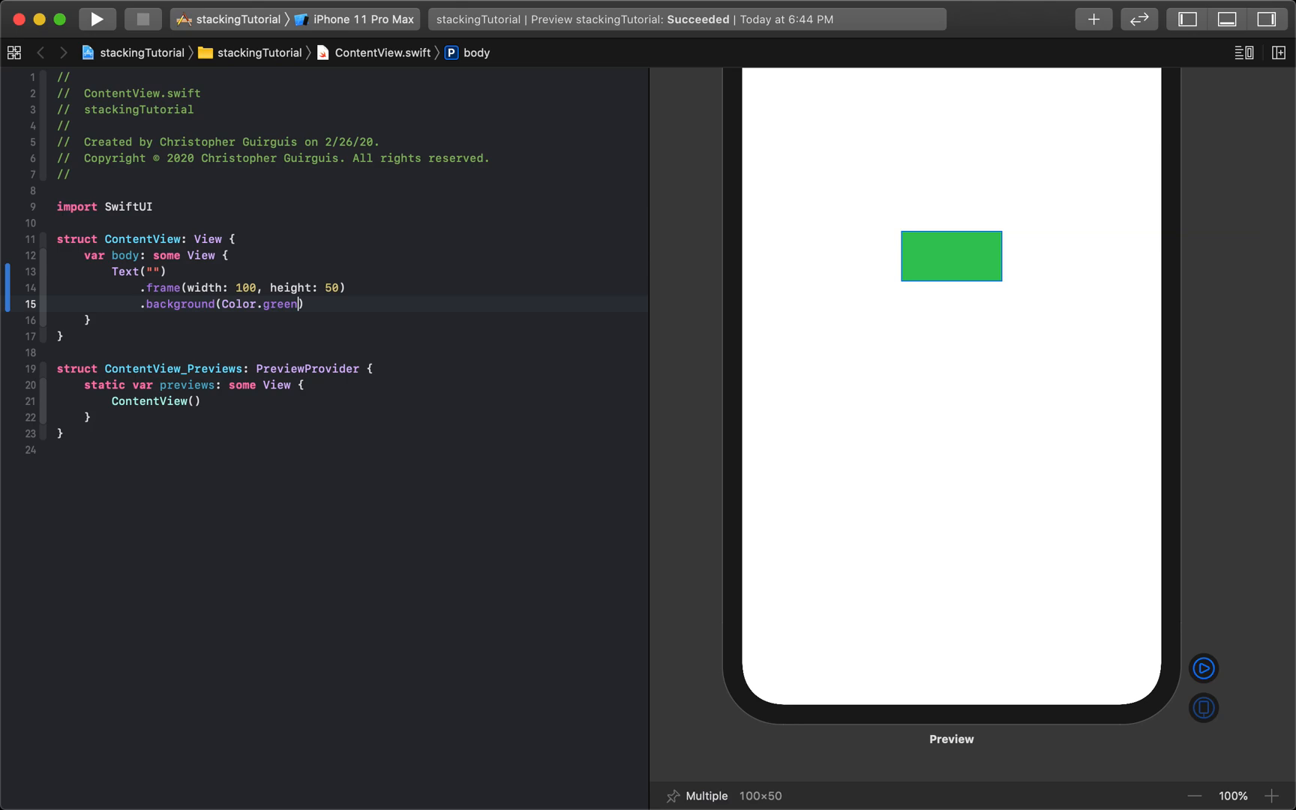
type(".opacity(opacity: Double")
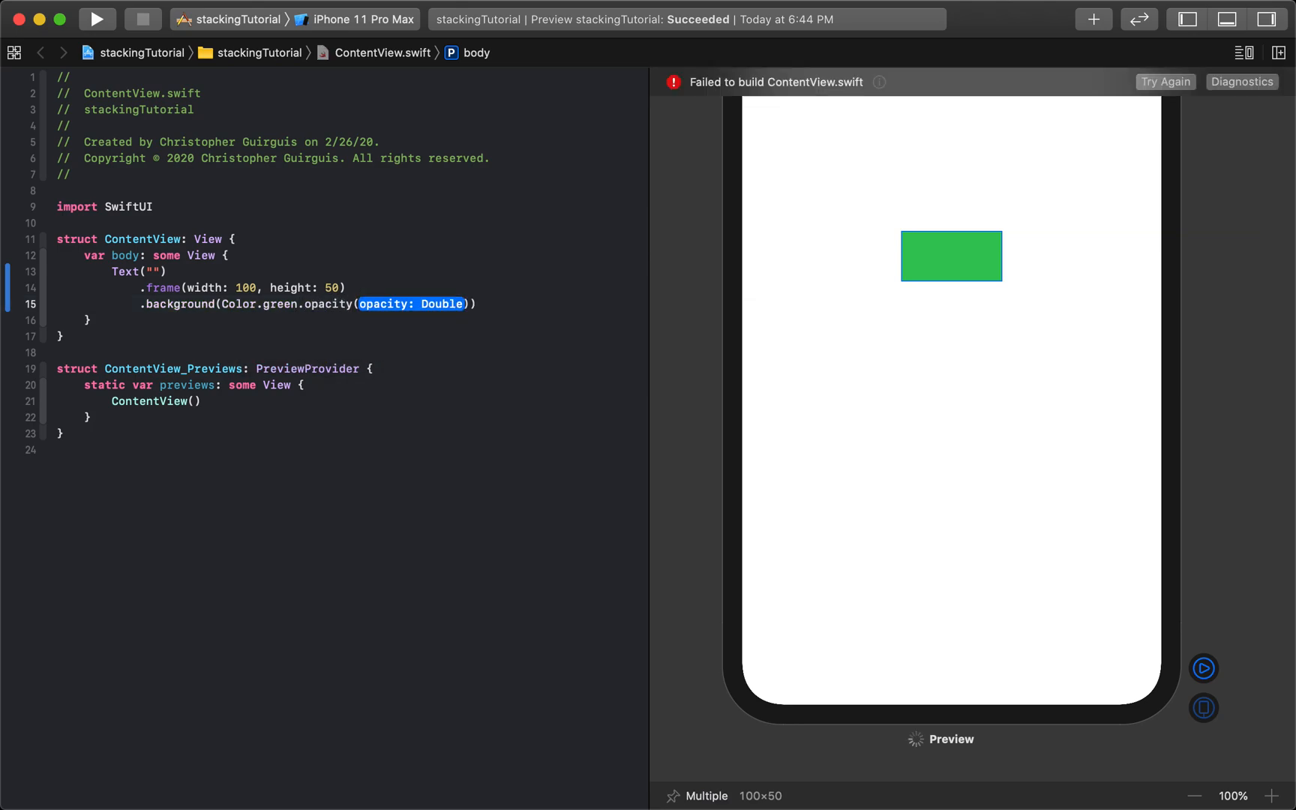
type("0.3")
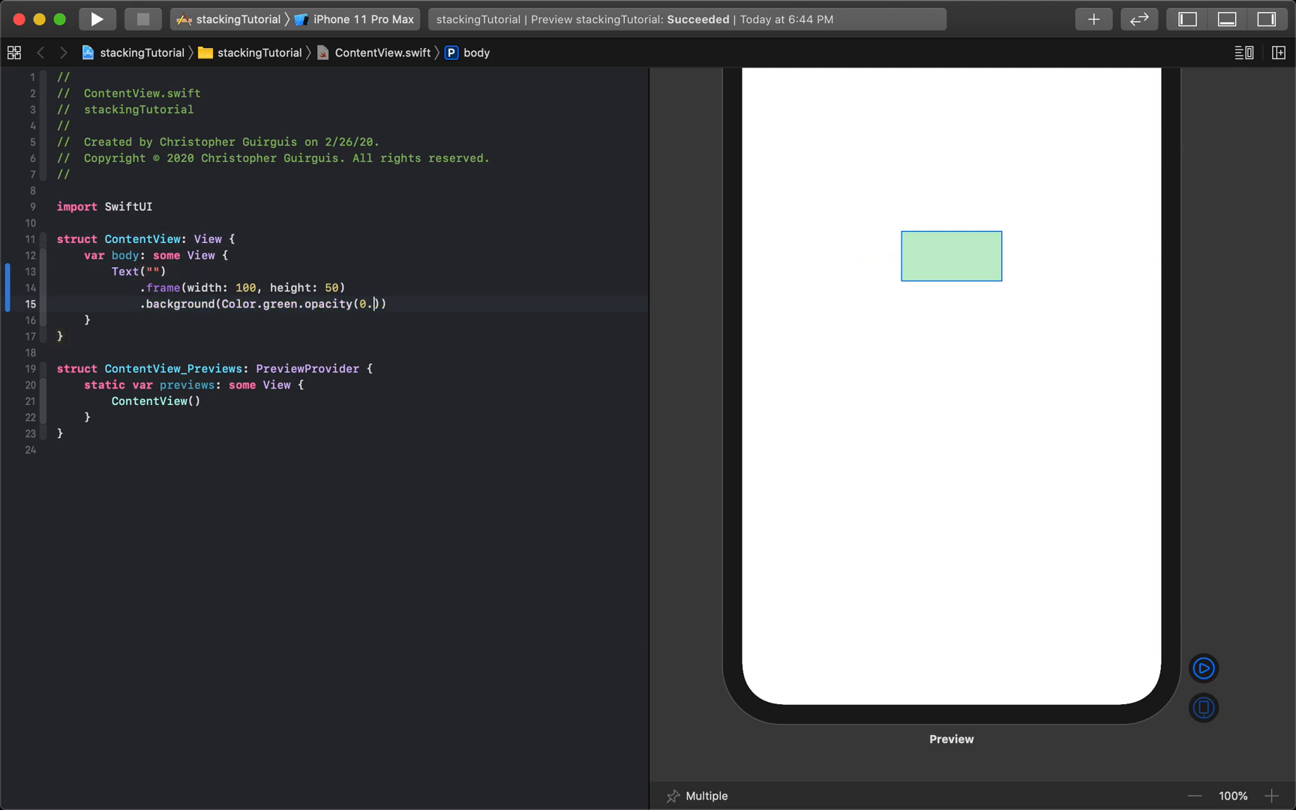
type("0")
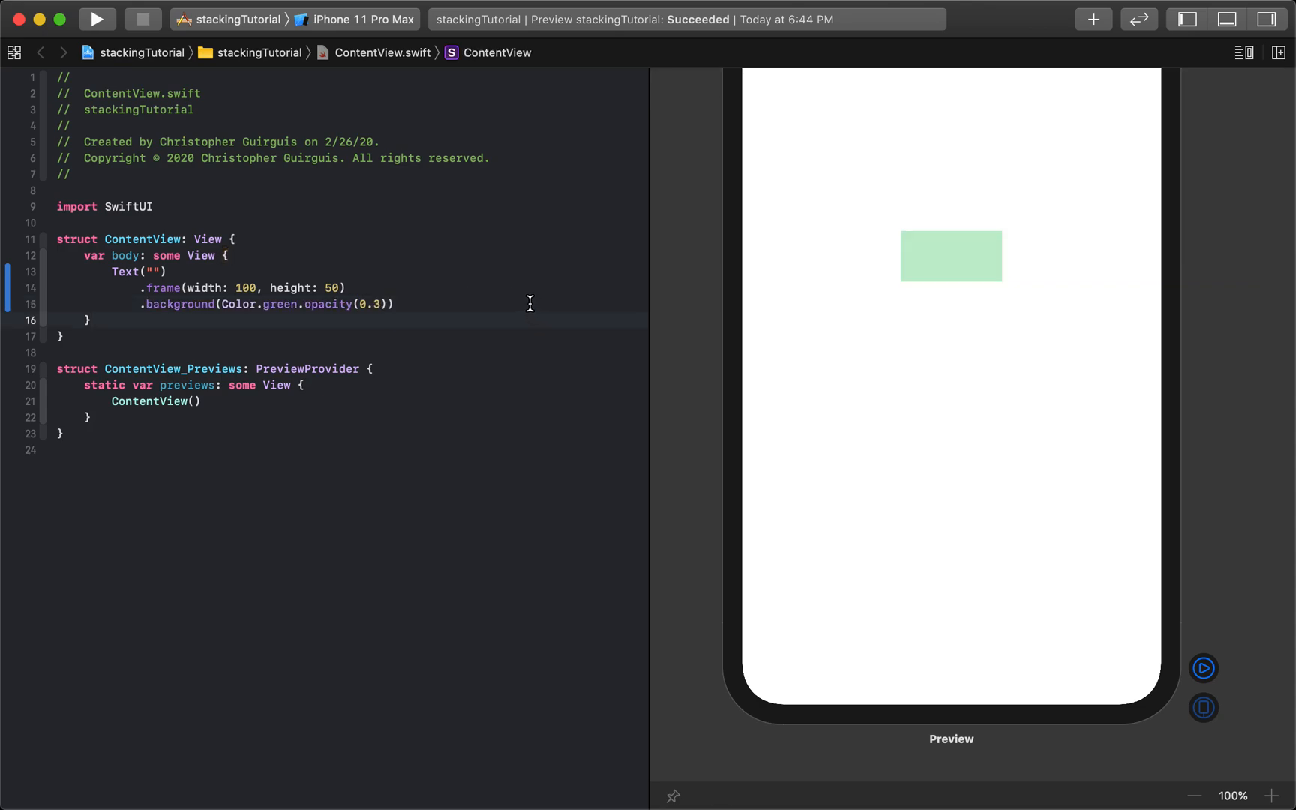
- Wrap the Text in a VStack, producing a duplicate second Text below it
left_click(123, 273)
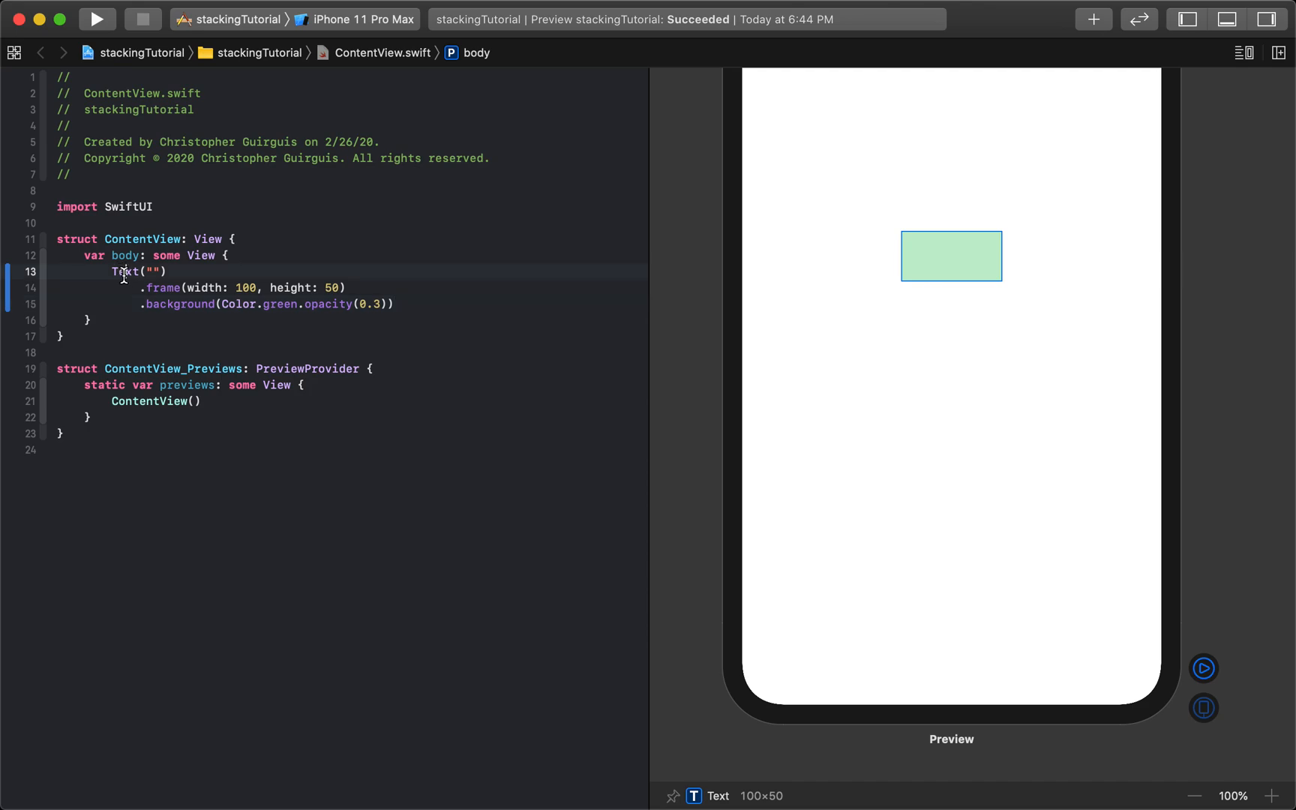
double_click(123, 271)
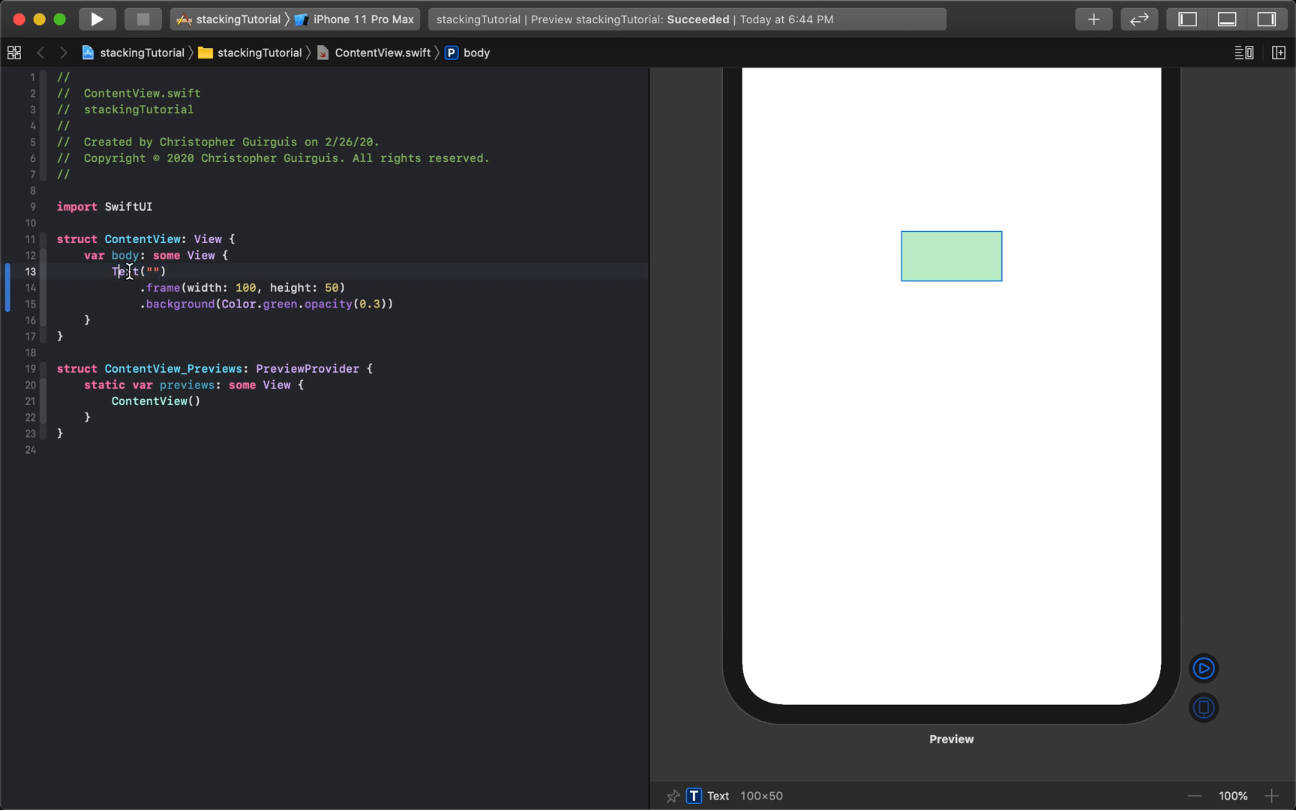
double_click(125, 272)
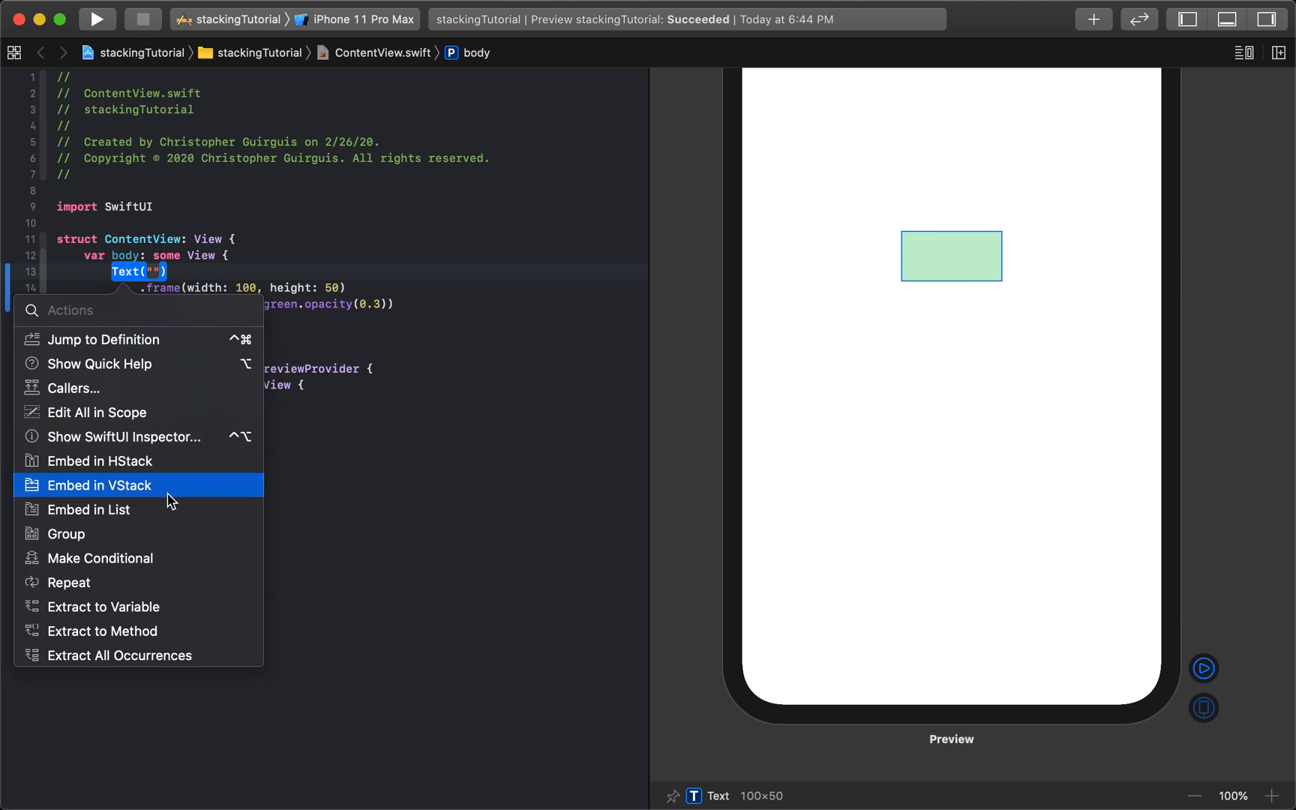
left_click(99, 486)
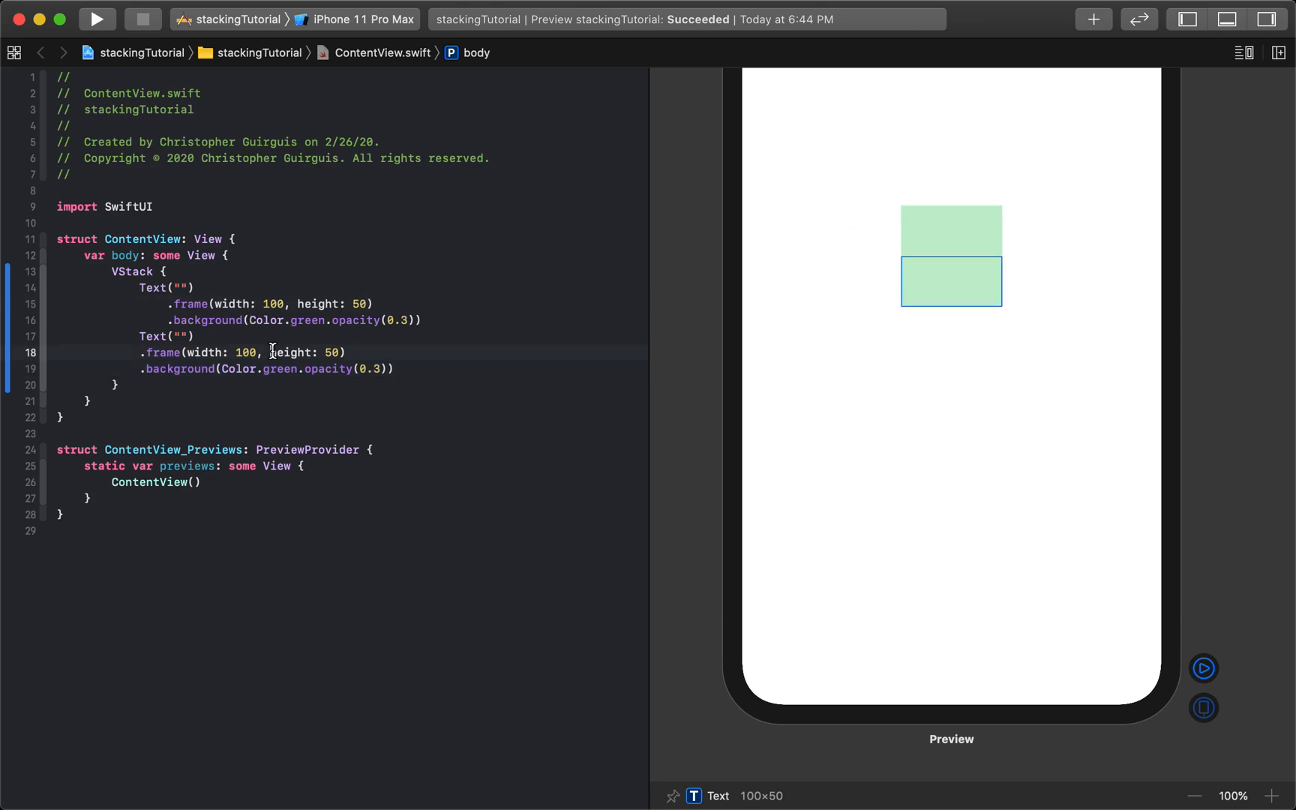
- Change the second Text's background to Color.red at 0.3 opacity and select VStack for replacement
double_click(280, 369)
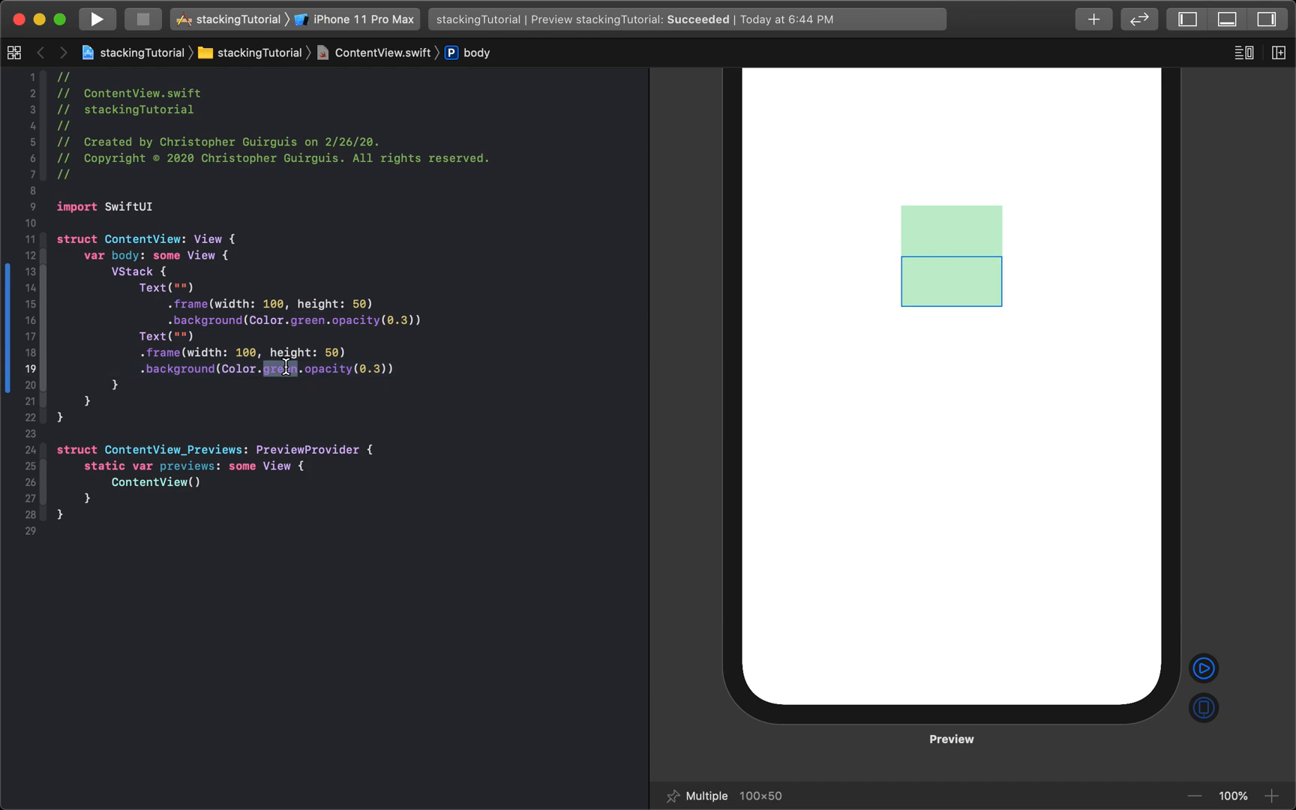
type("red")
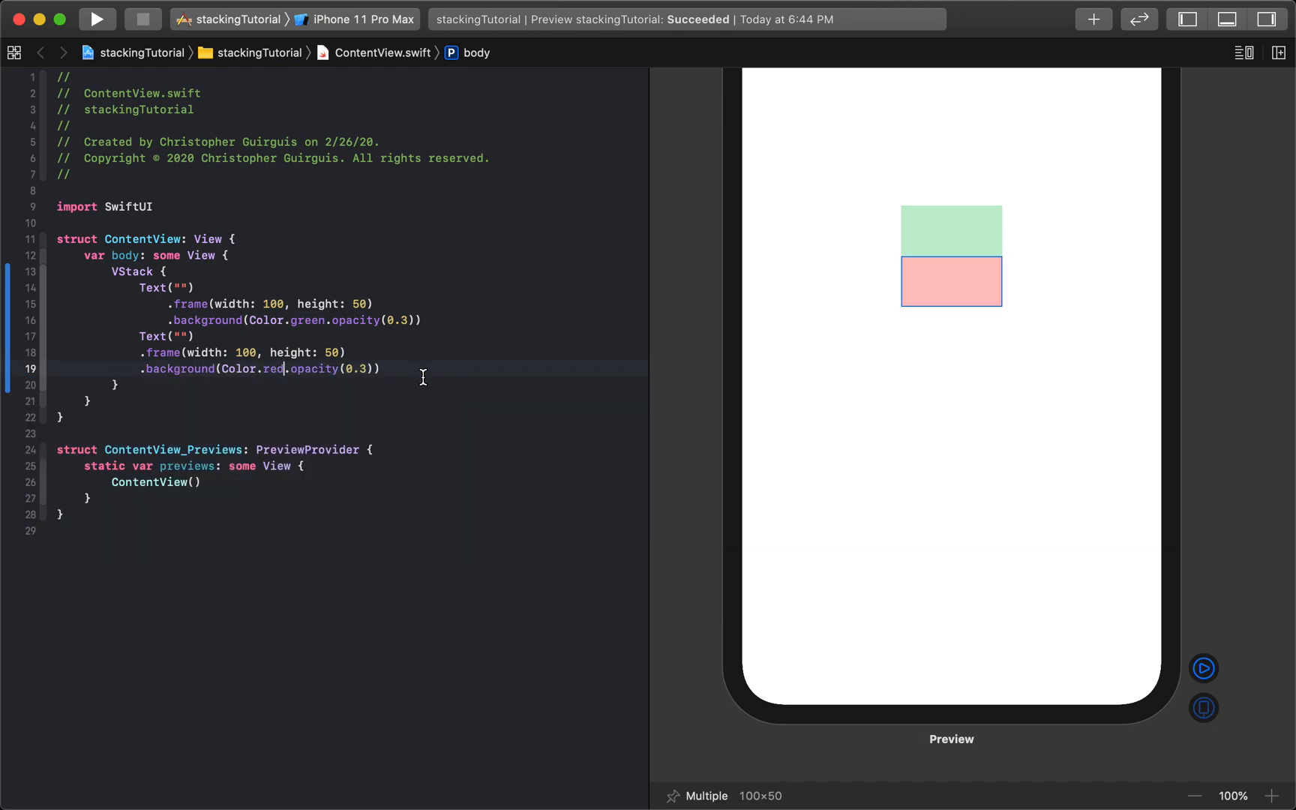
mouse_move(927, 257)
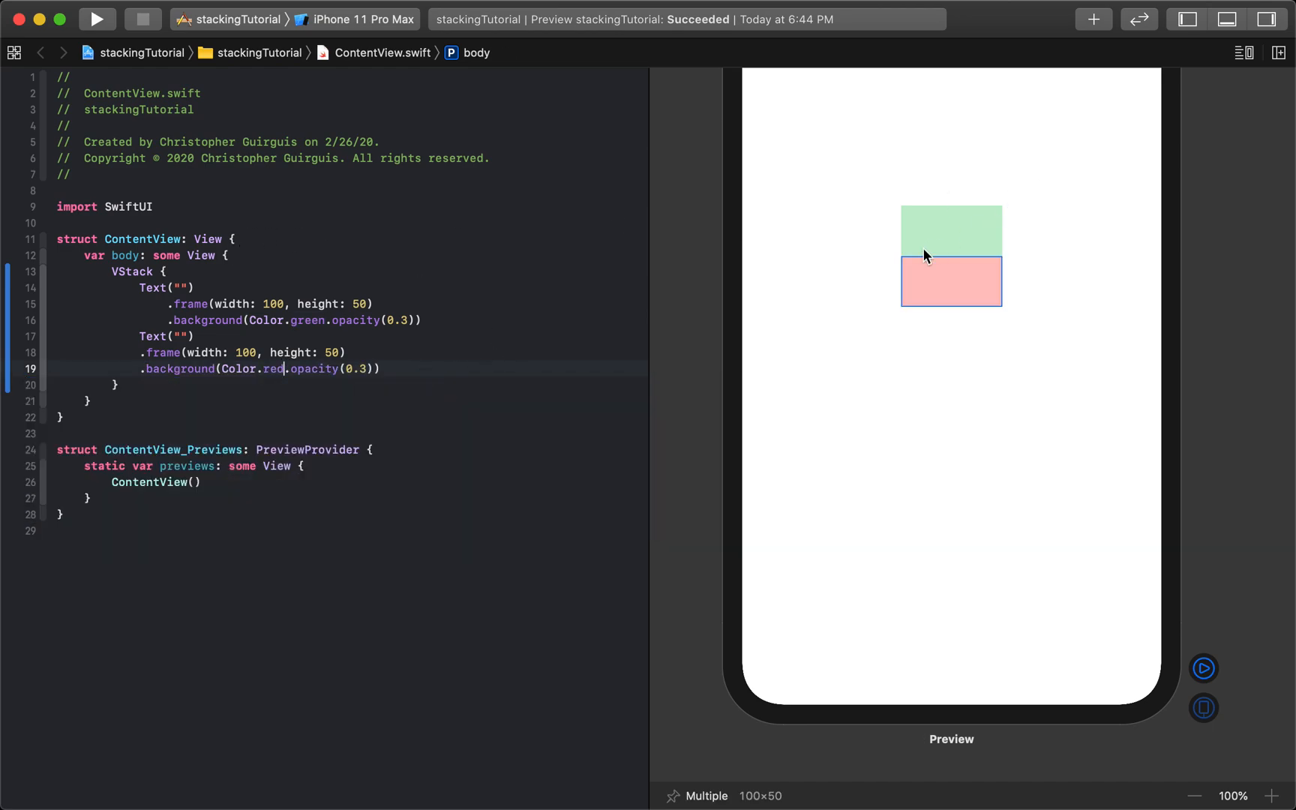
double_click(240, 369)
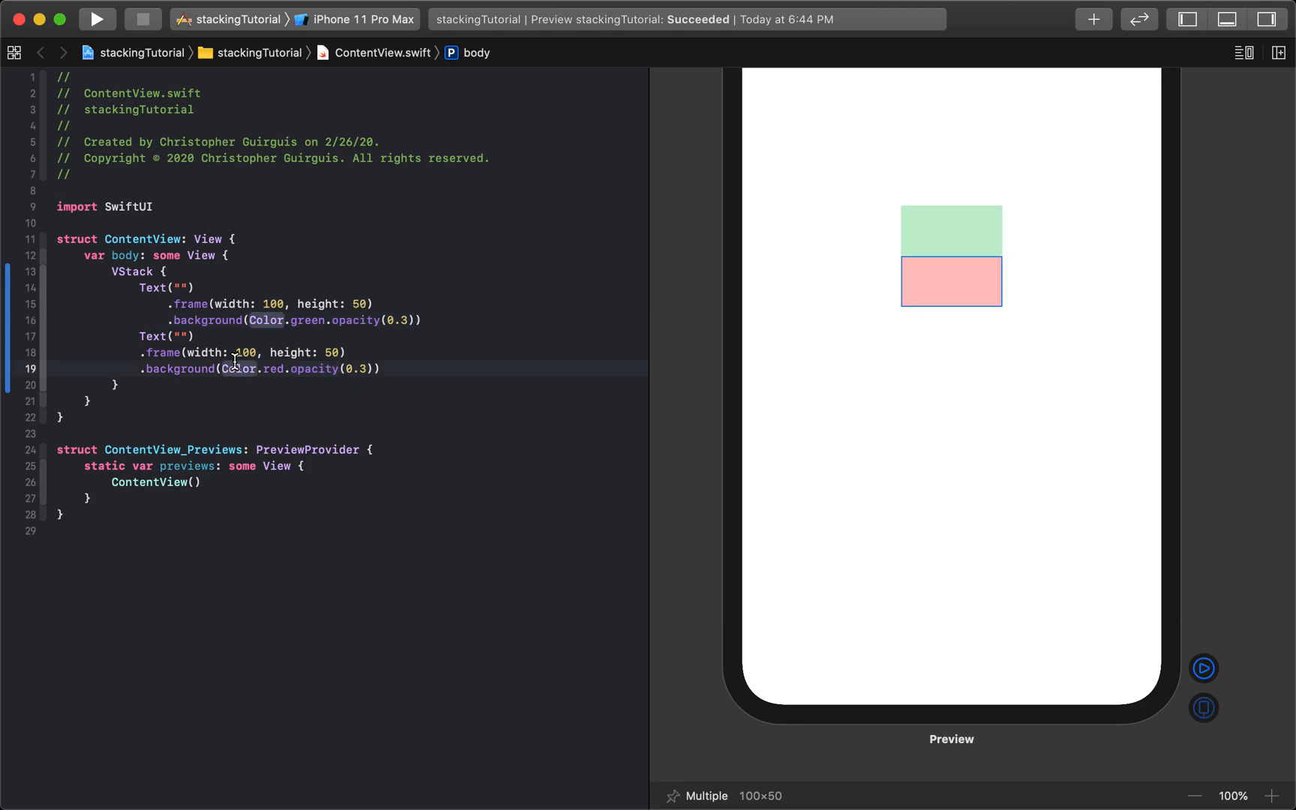
double_click(132, 272)
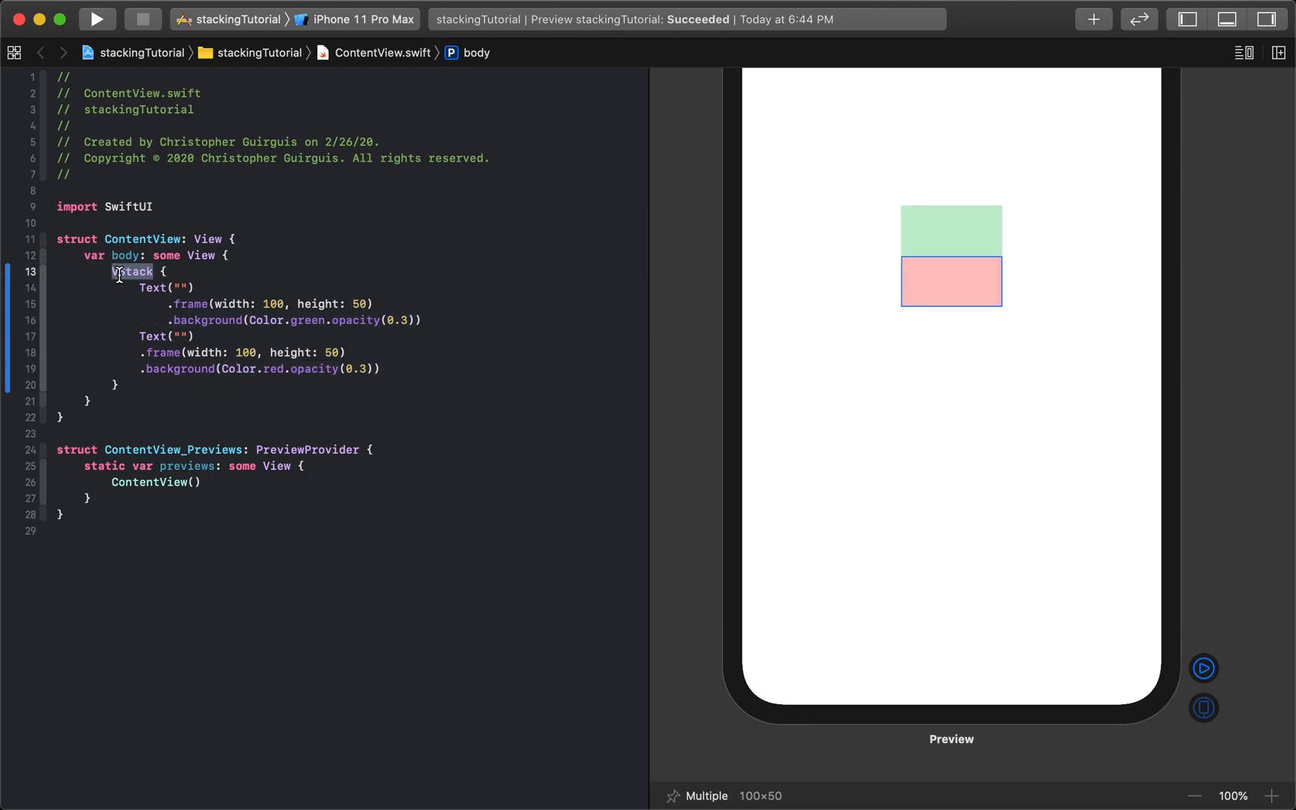
- Replace VStack with HStack() so the frames sit side by side, trying a spacing: 0 parameter
type("HStack")
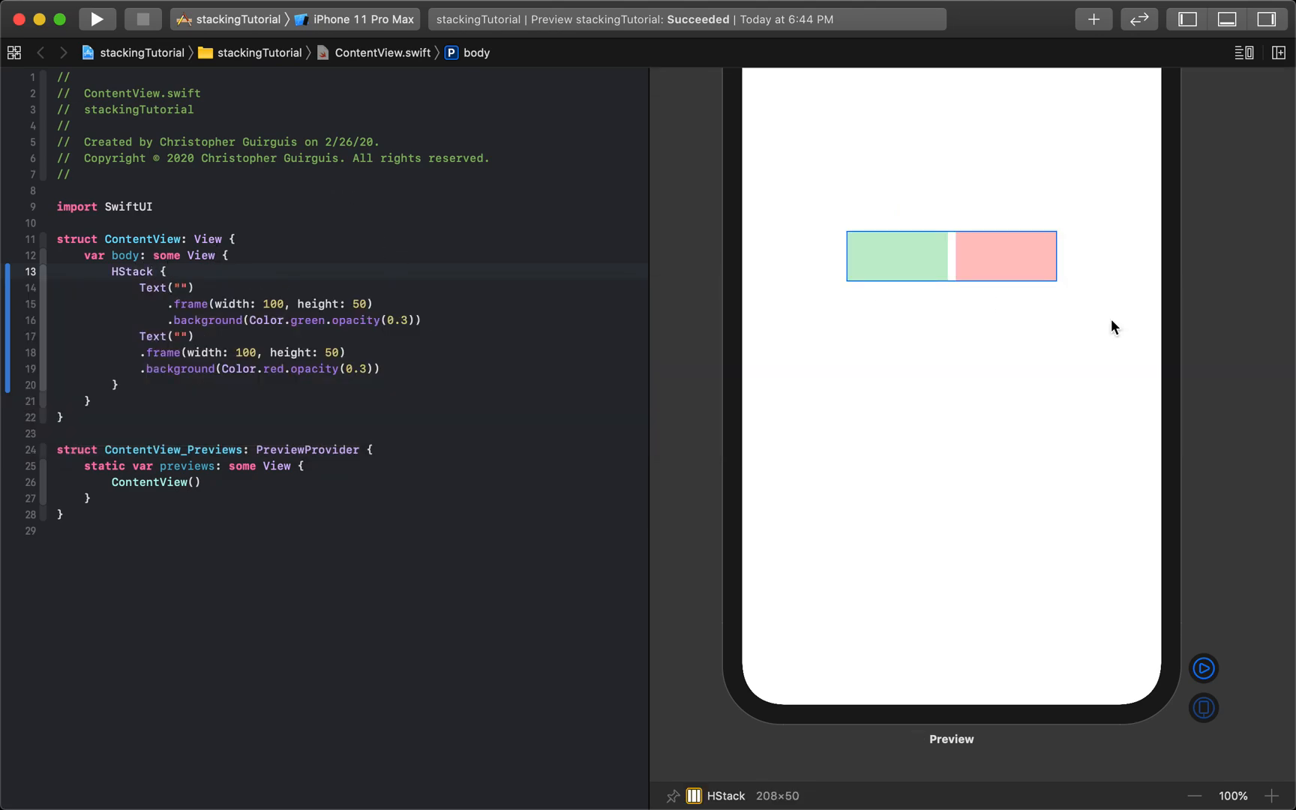
left_click(155, 272)
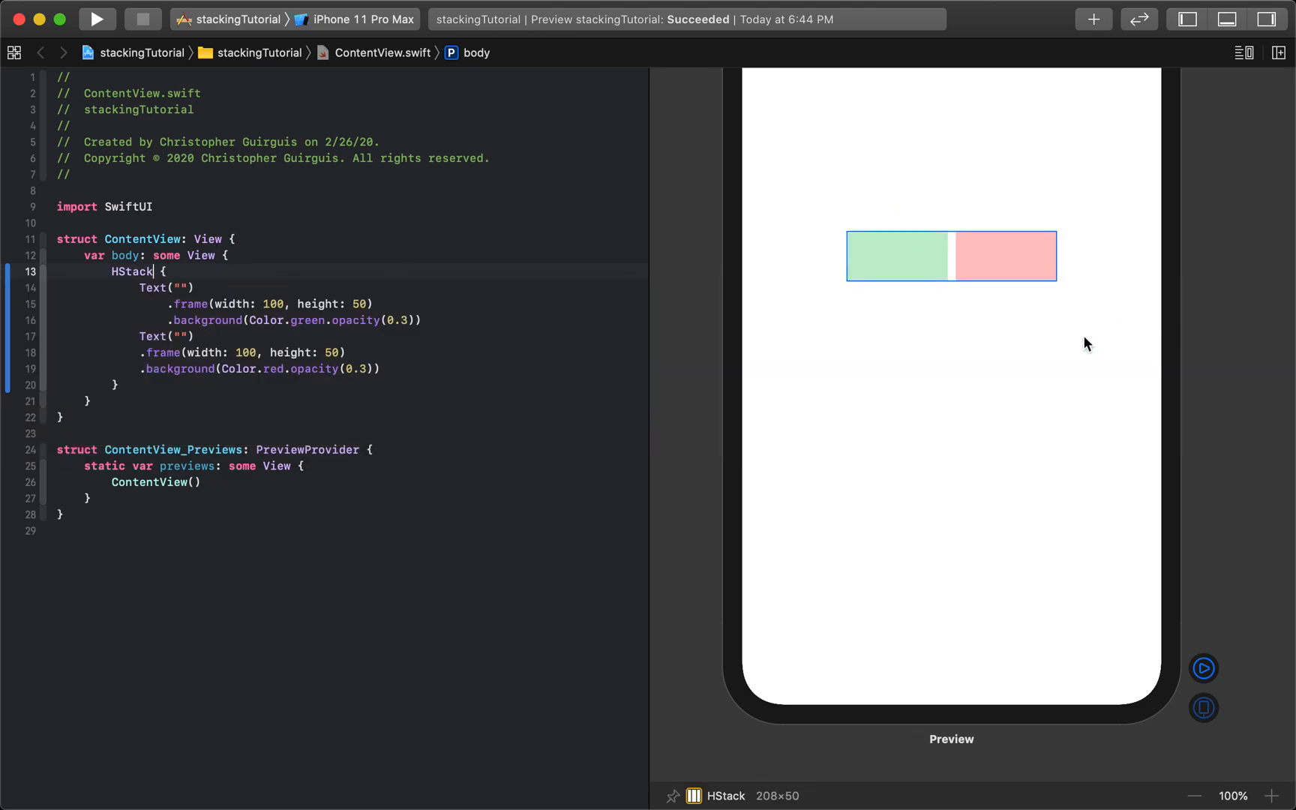
mouse_move(954, 250)
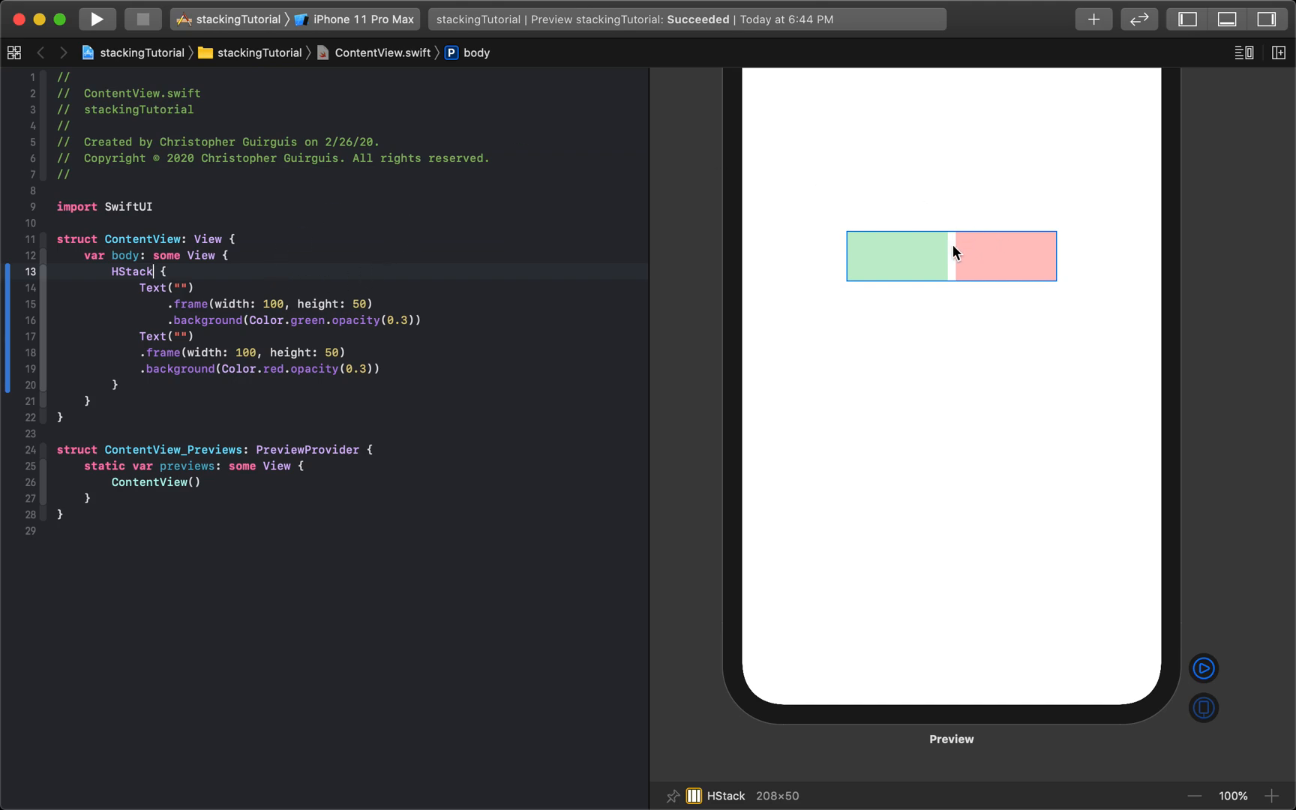
type("()")
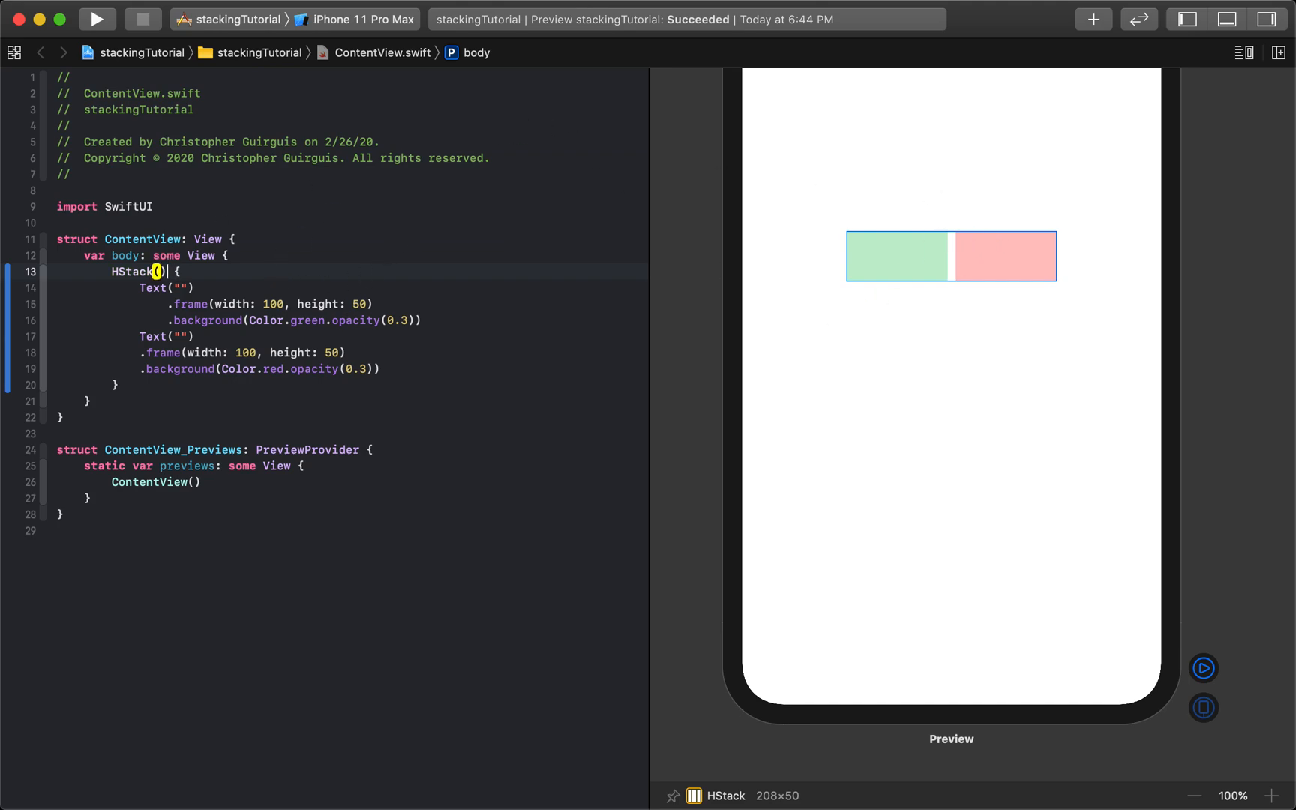
type("spacing:")
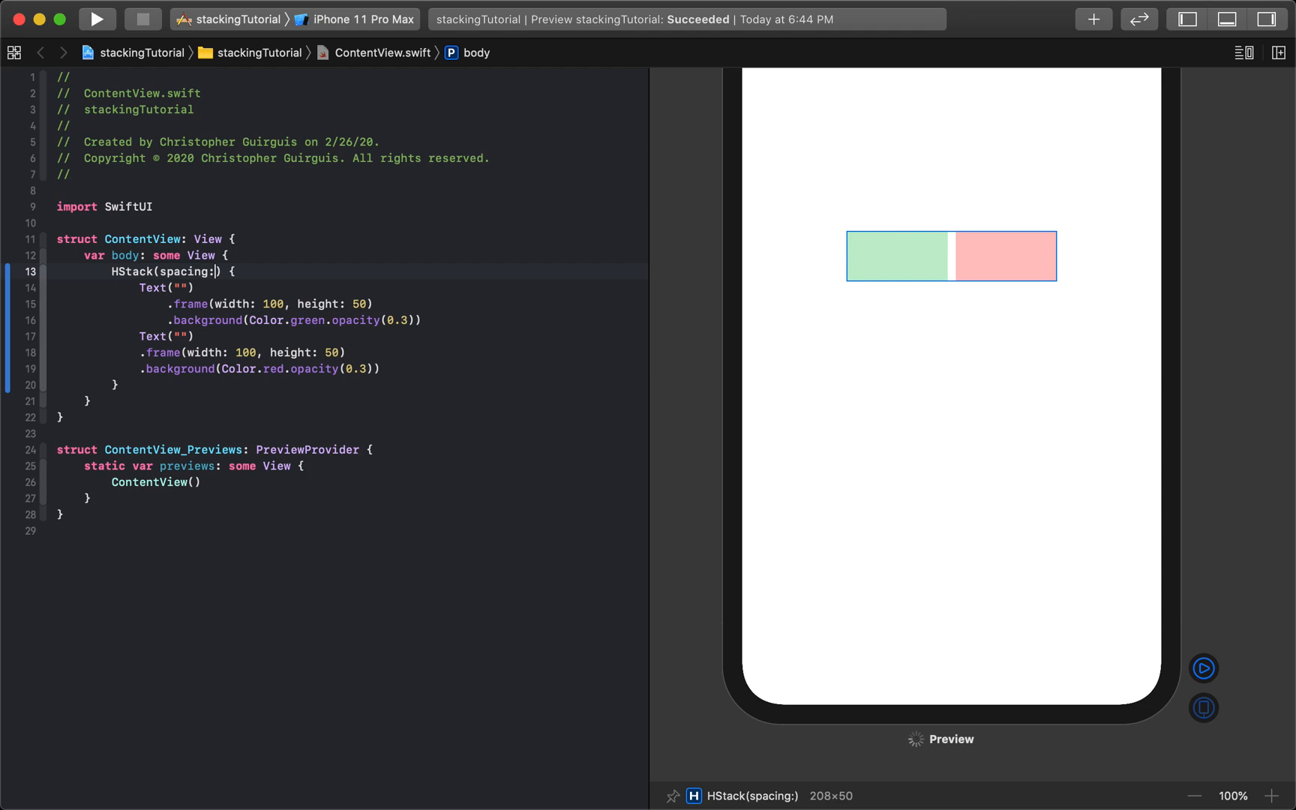
type("0")
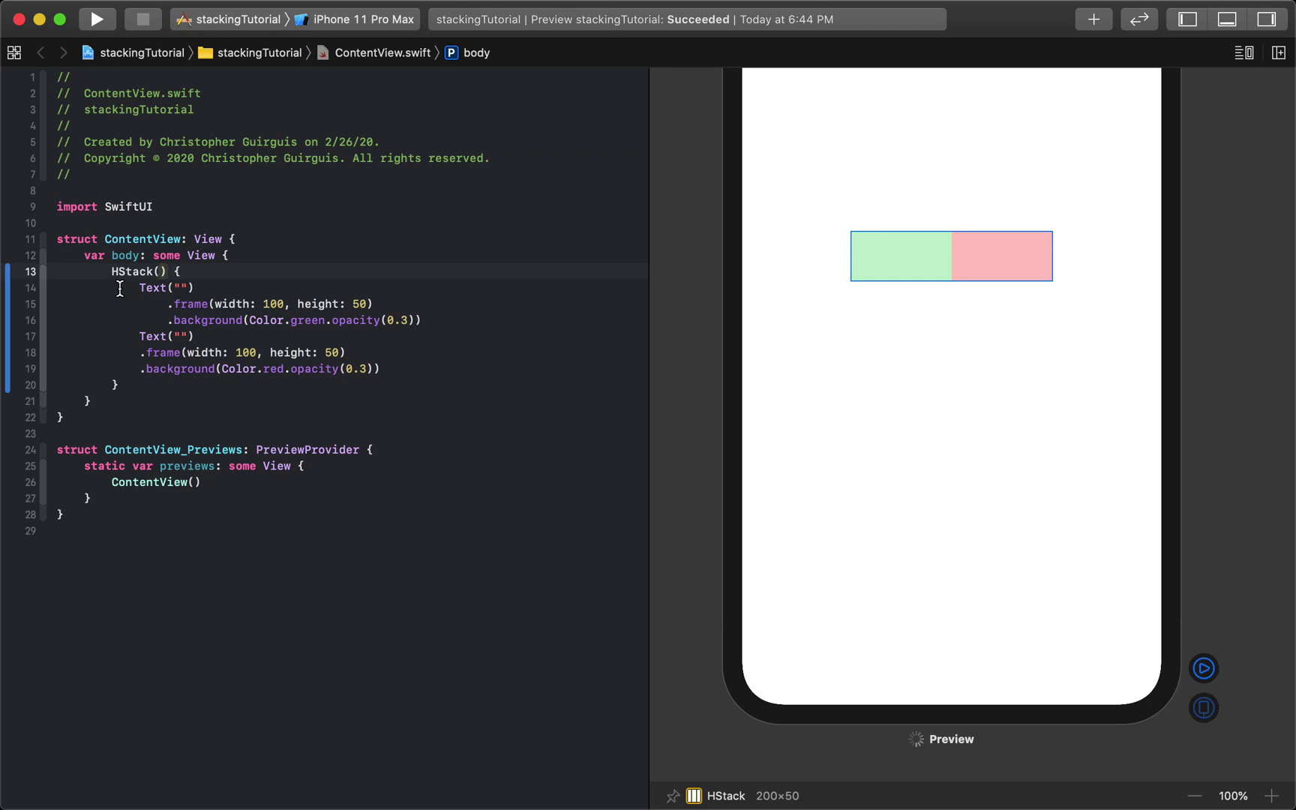
- Make the stack a ZStack with blue 0.3-opacity and white 0.8-opacity backgrounds, then switch apps
type("ZS")
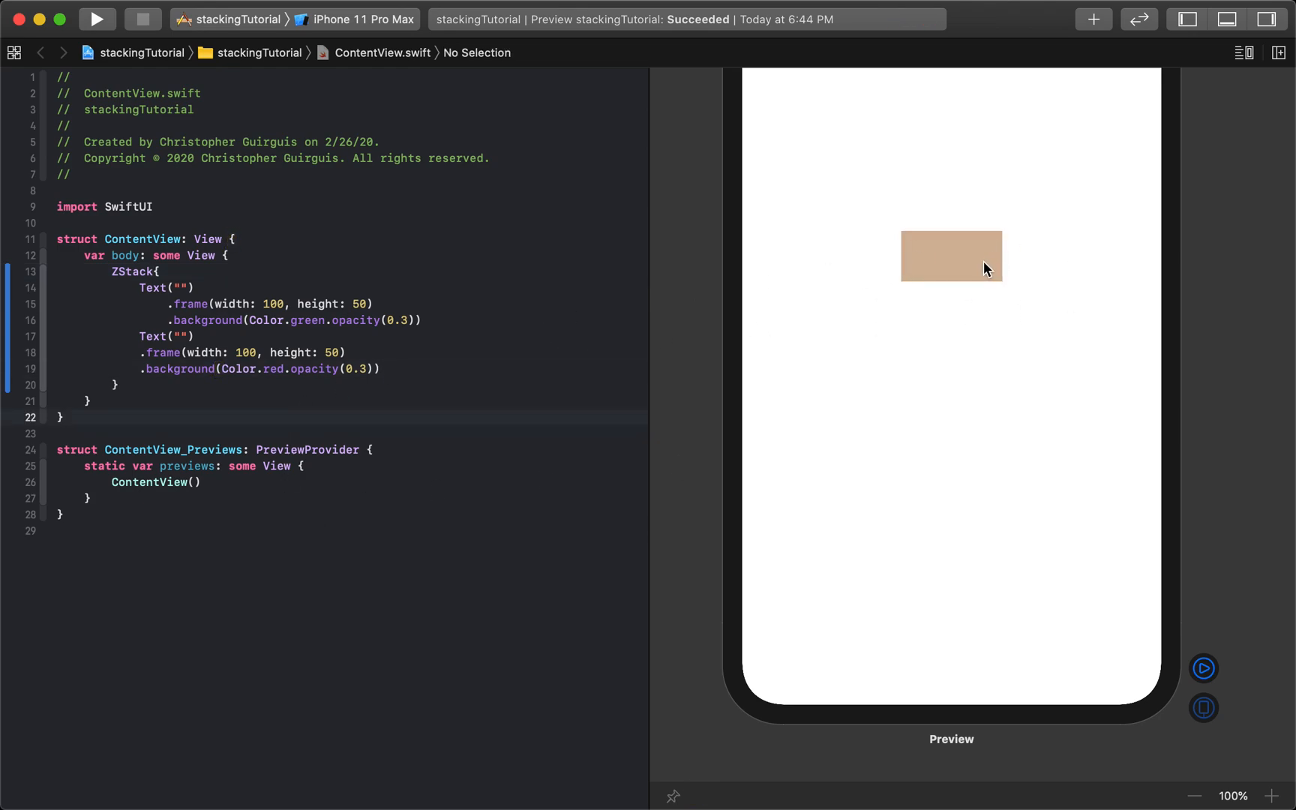
double_click(309, 321)
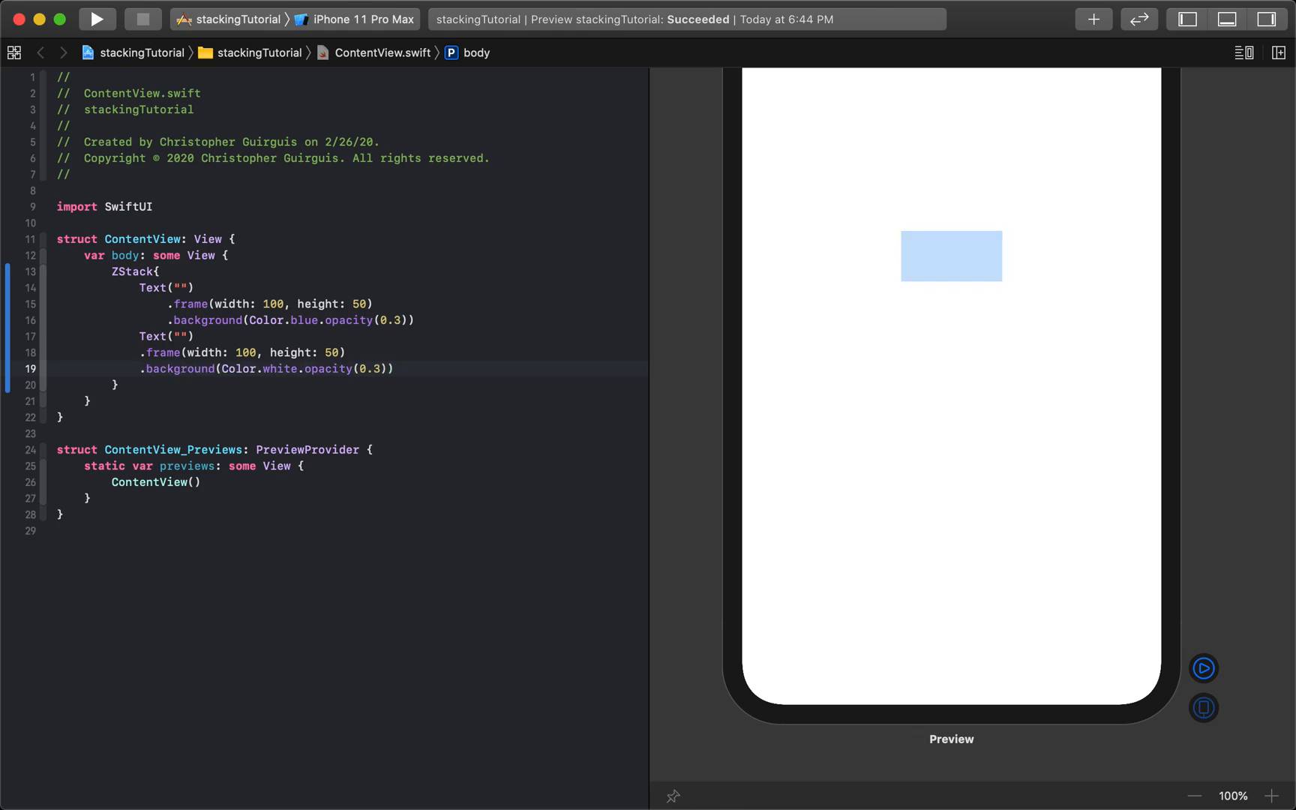
key("Backspace")
type("8")
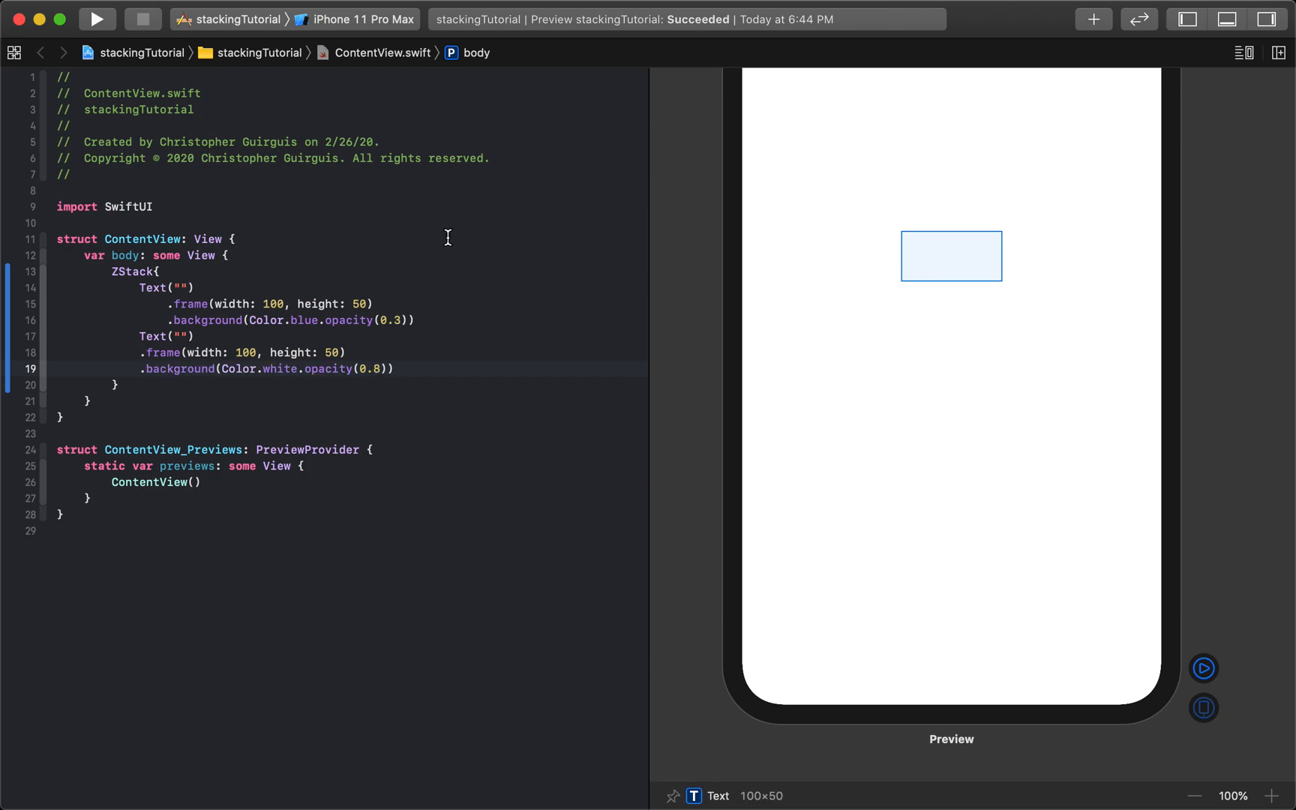
left_click(141, 369)
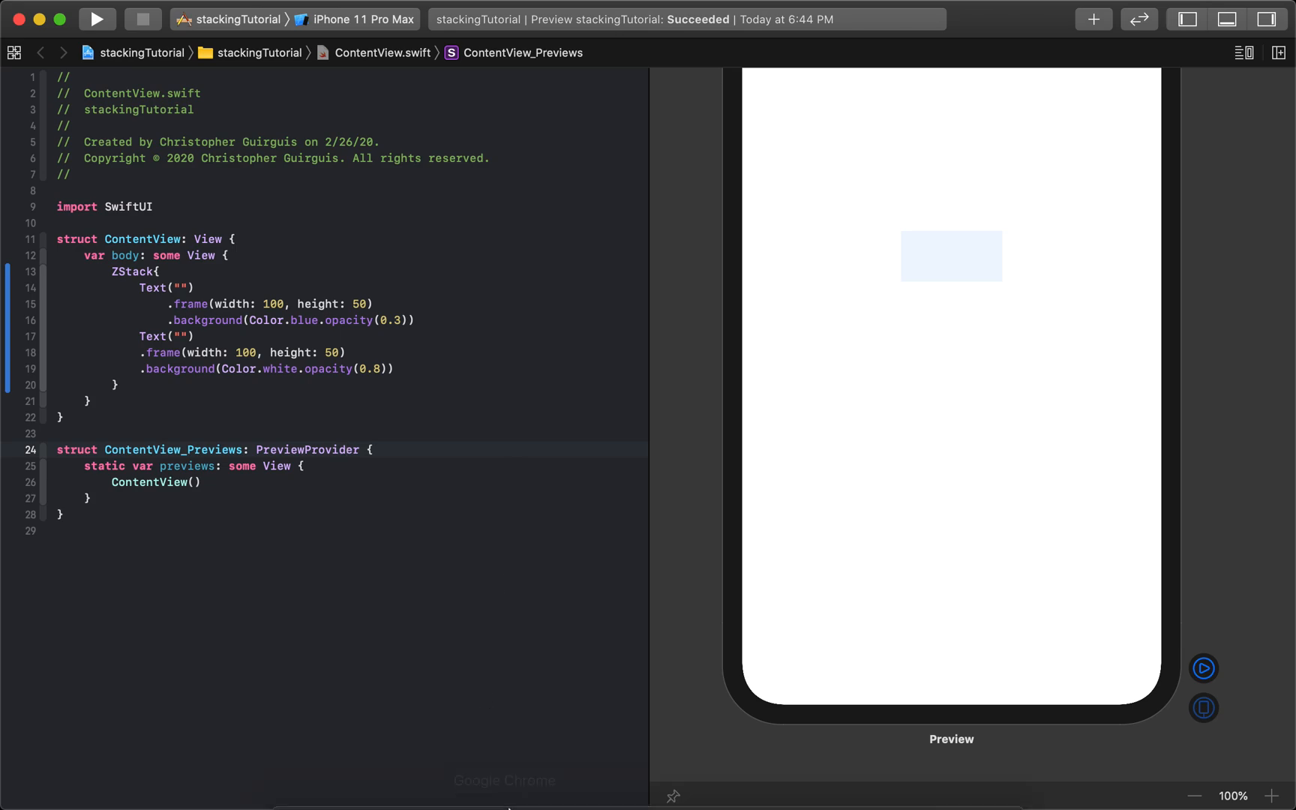
key("Cmd+Tab")
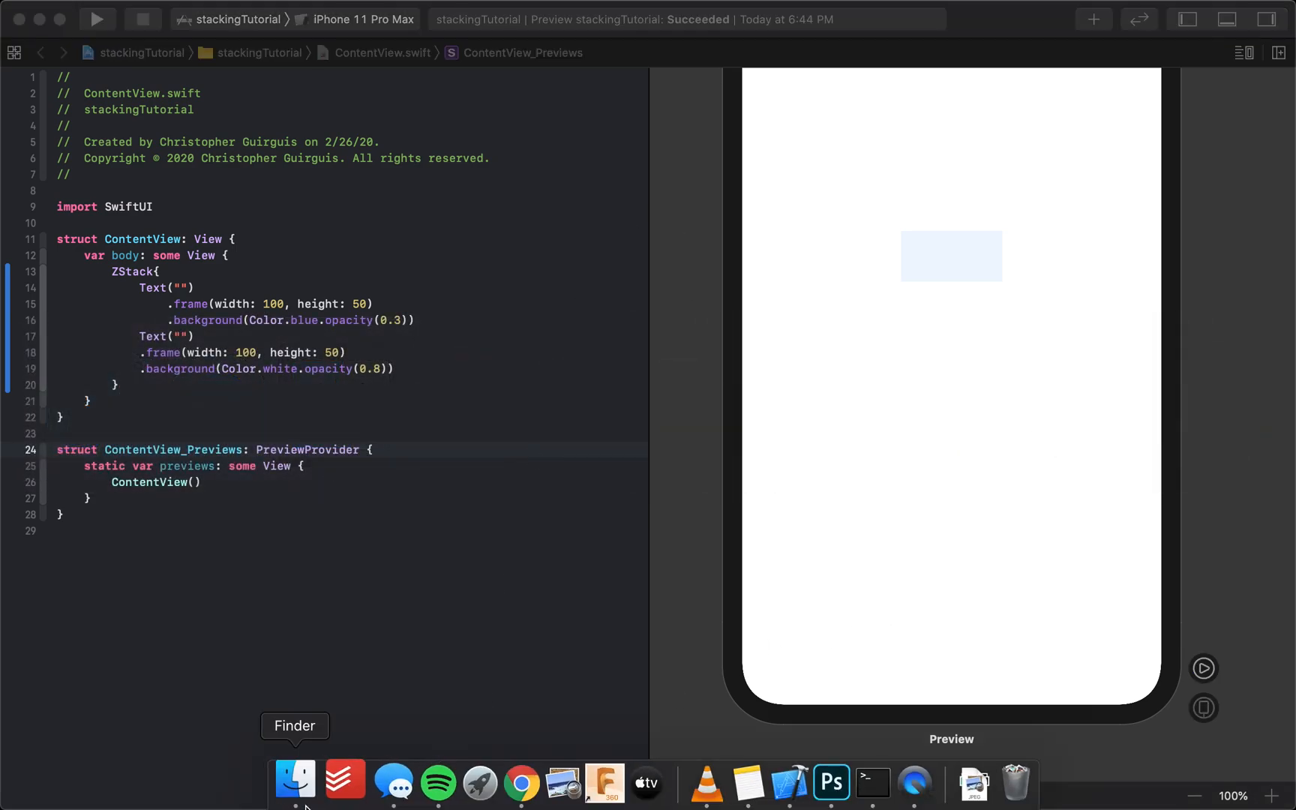
- In Finder, open the codeTutorials_spotifyClone folder on the Desktop and open layoutFoundation.jpg
left_click(294, 784)
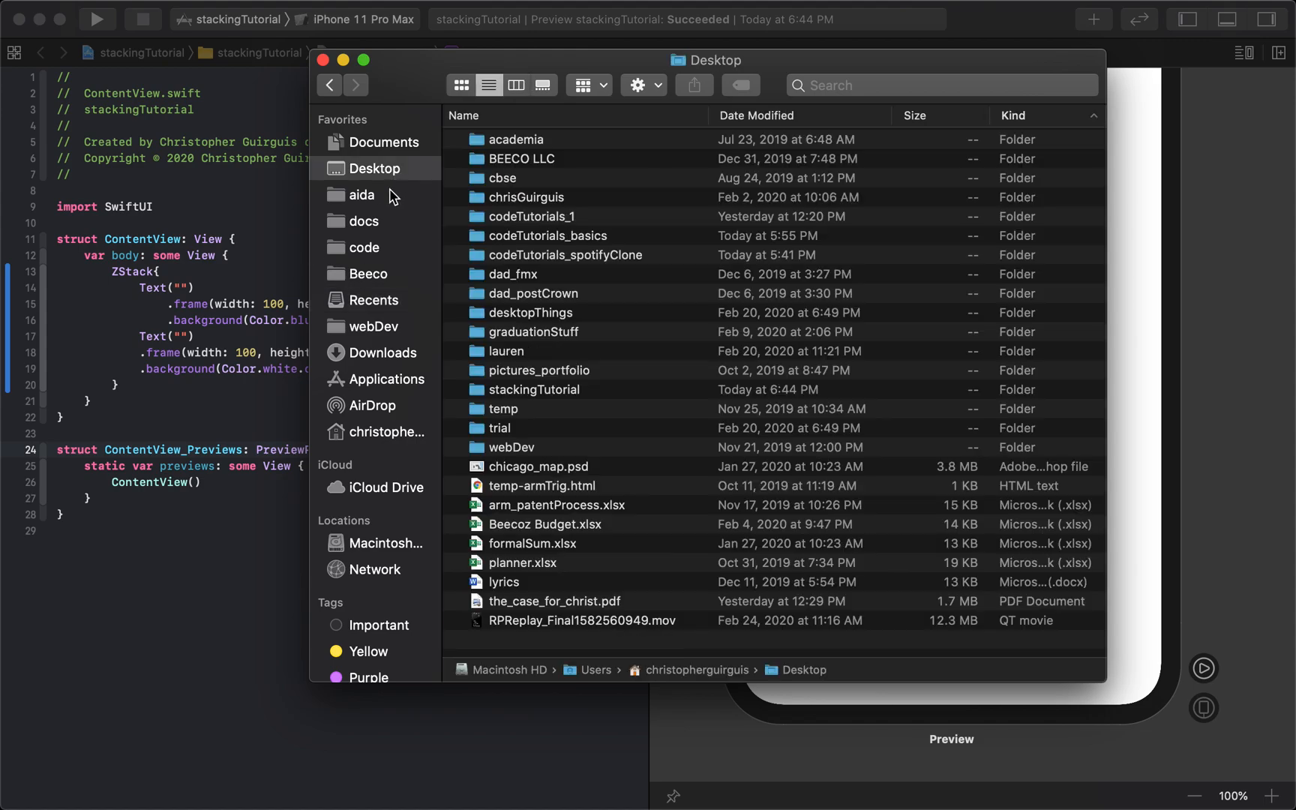
mouse_move(574, 241)
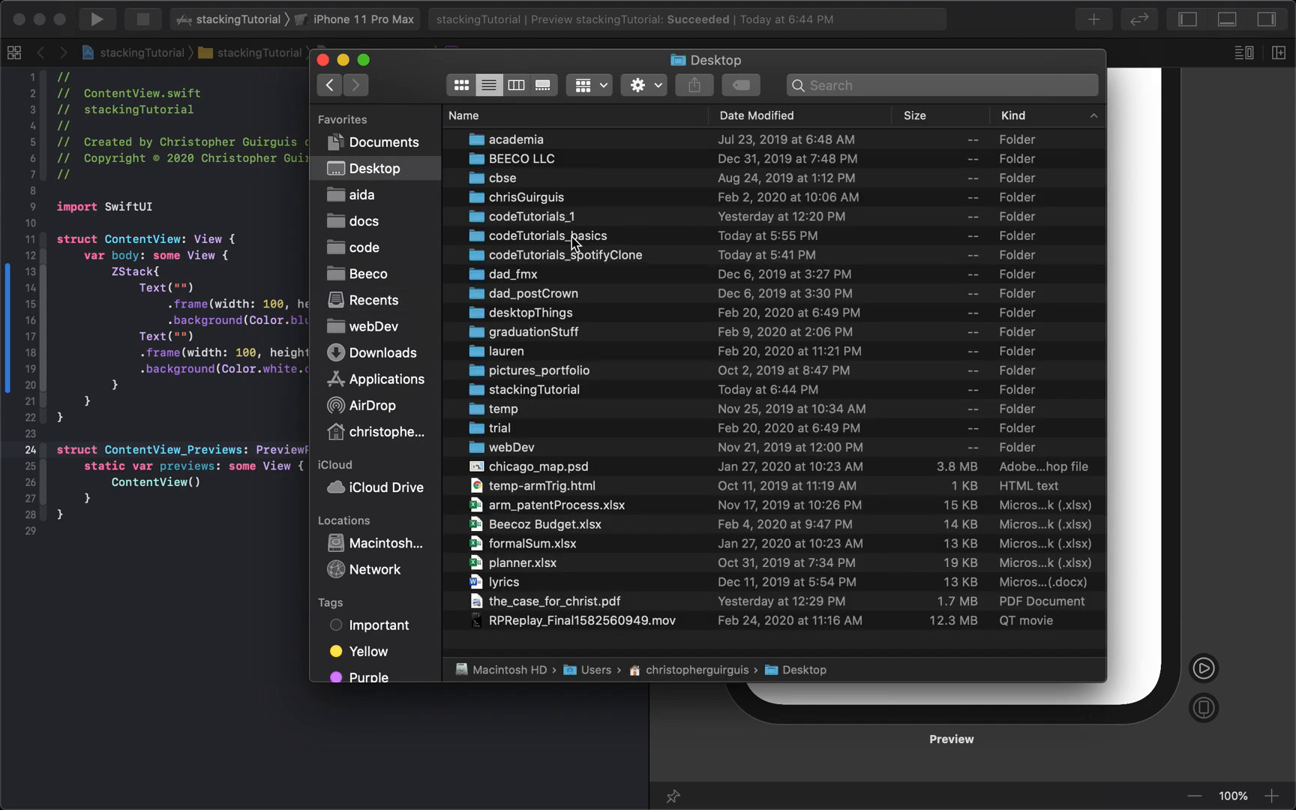
double_click(564, 255)
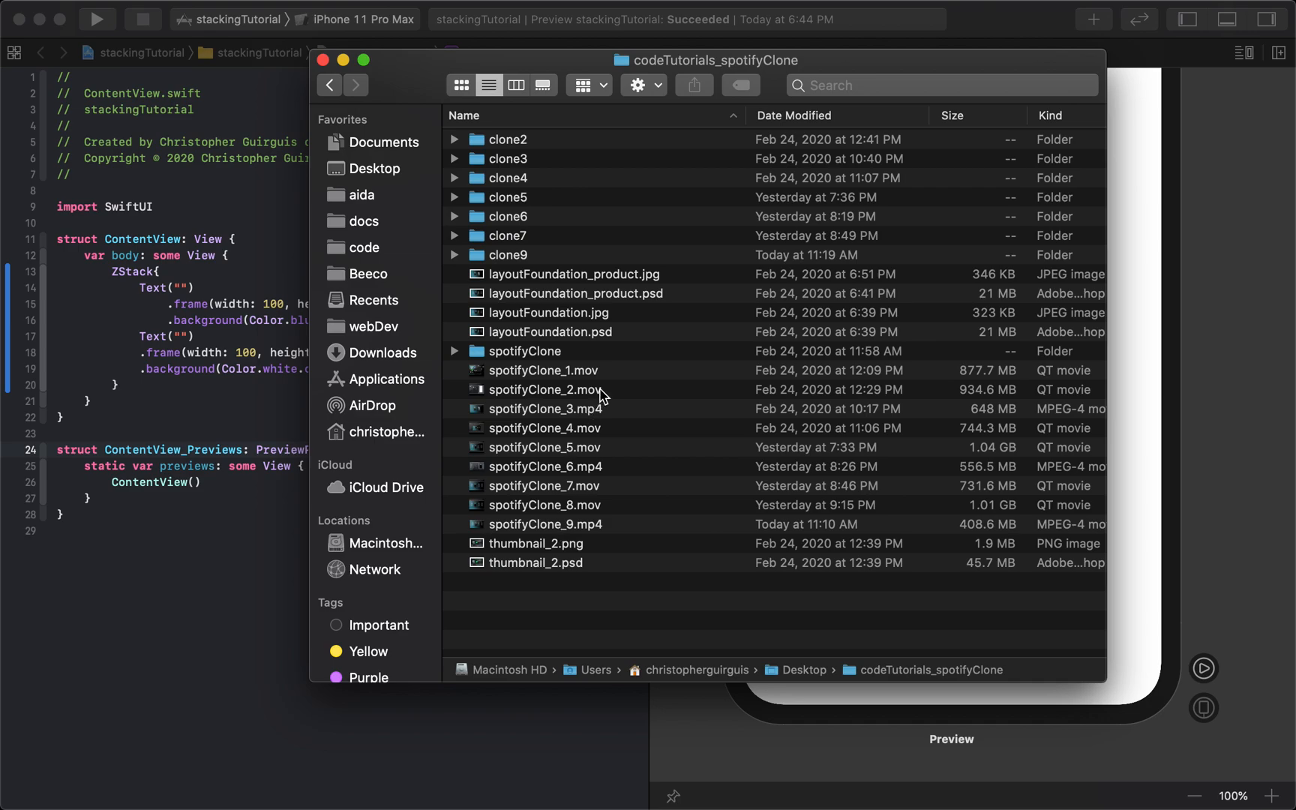
mouse_move(615, 327)
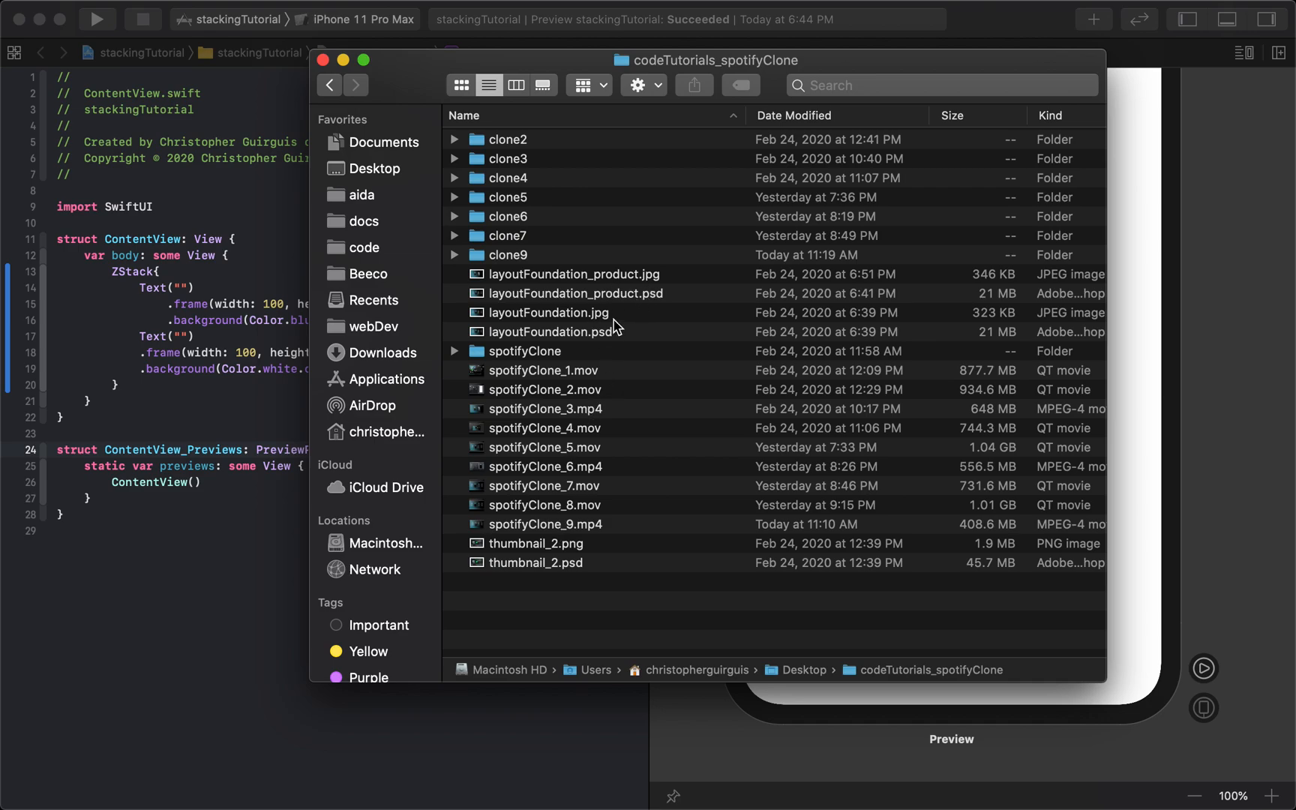
double_click(547, 312)
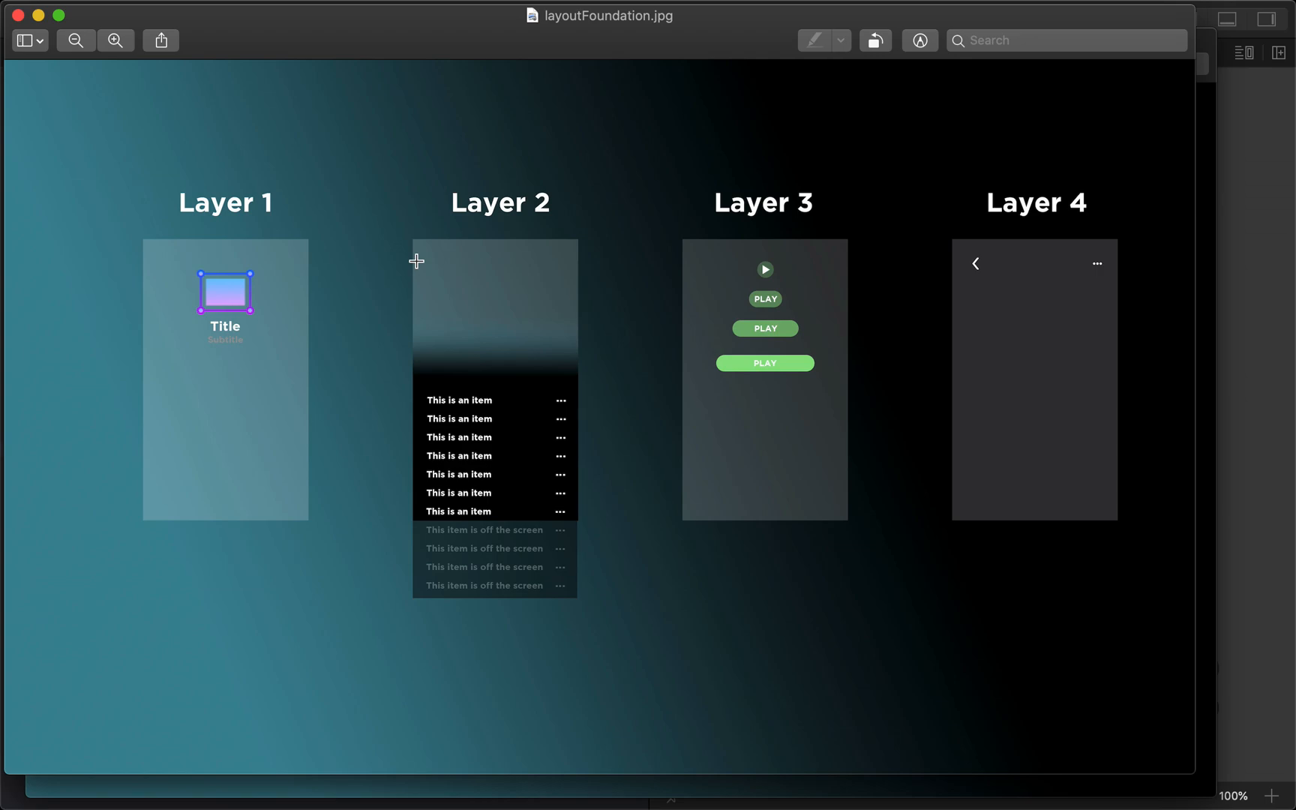
mouse_move(645, 279)
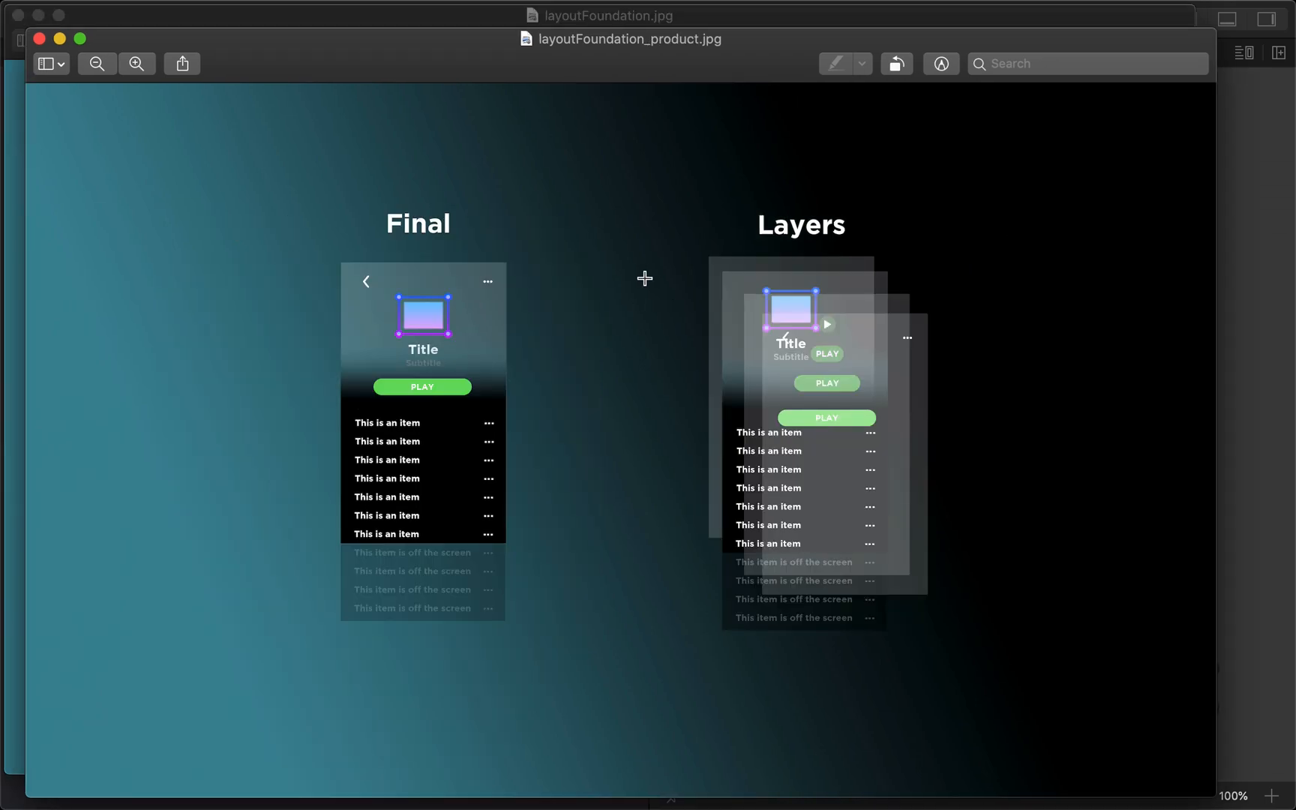
mouse_move(756, 342)
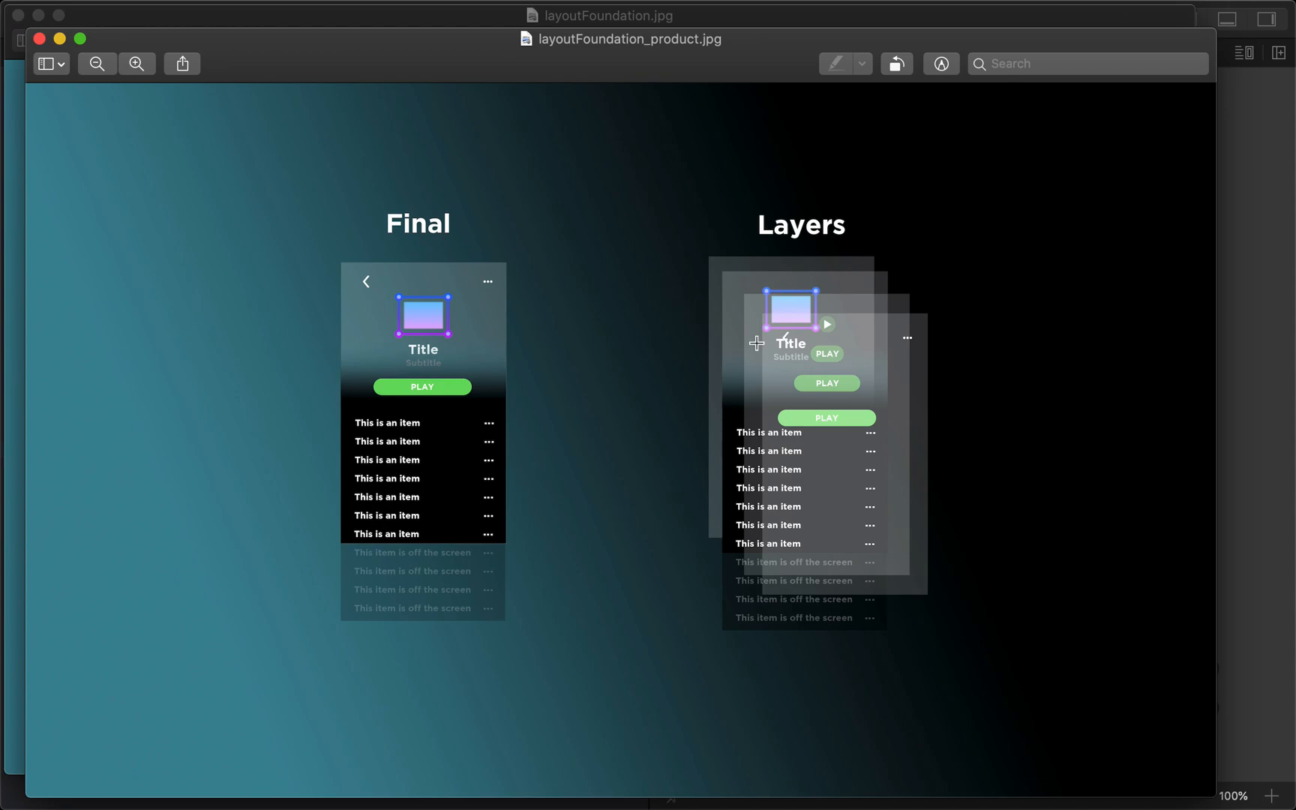
mouse_move(694, 265)
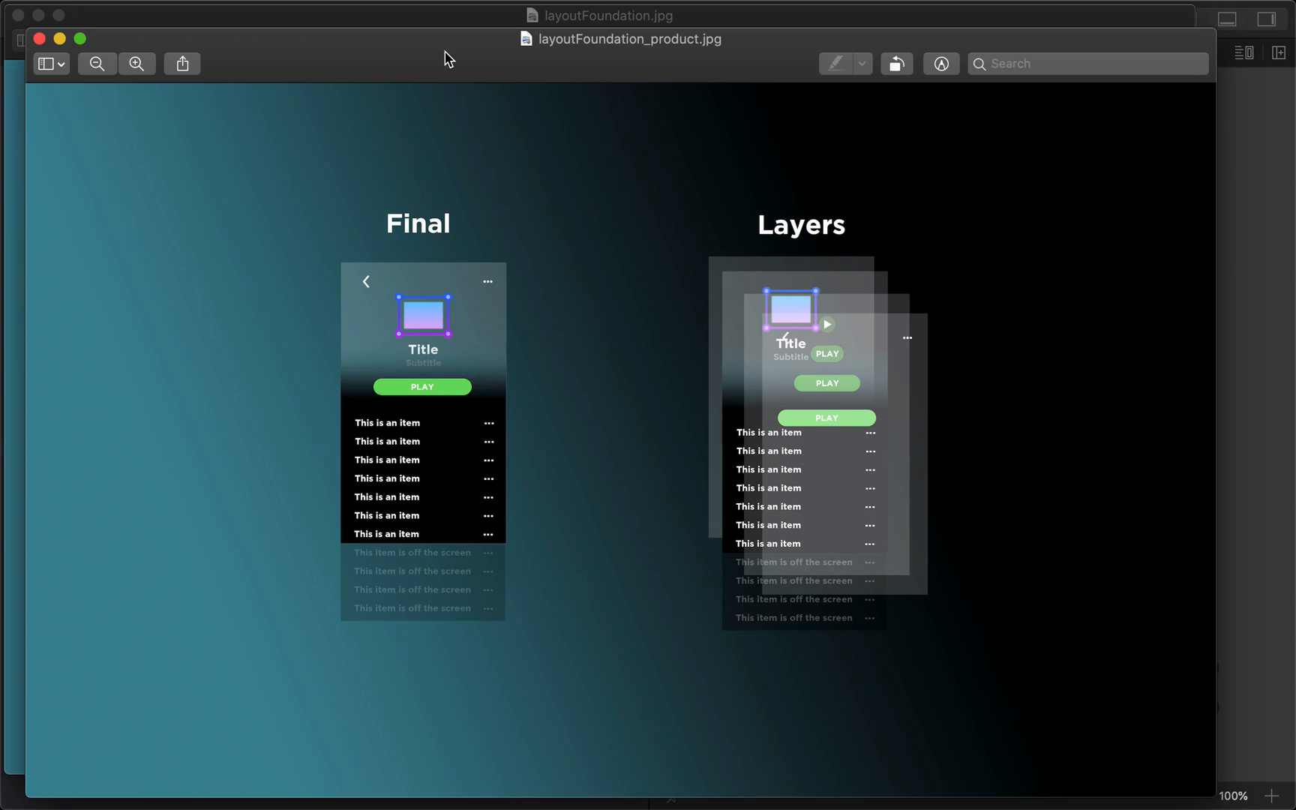
mouse_move(1068, 499)
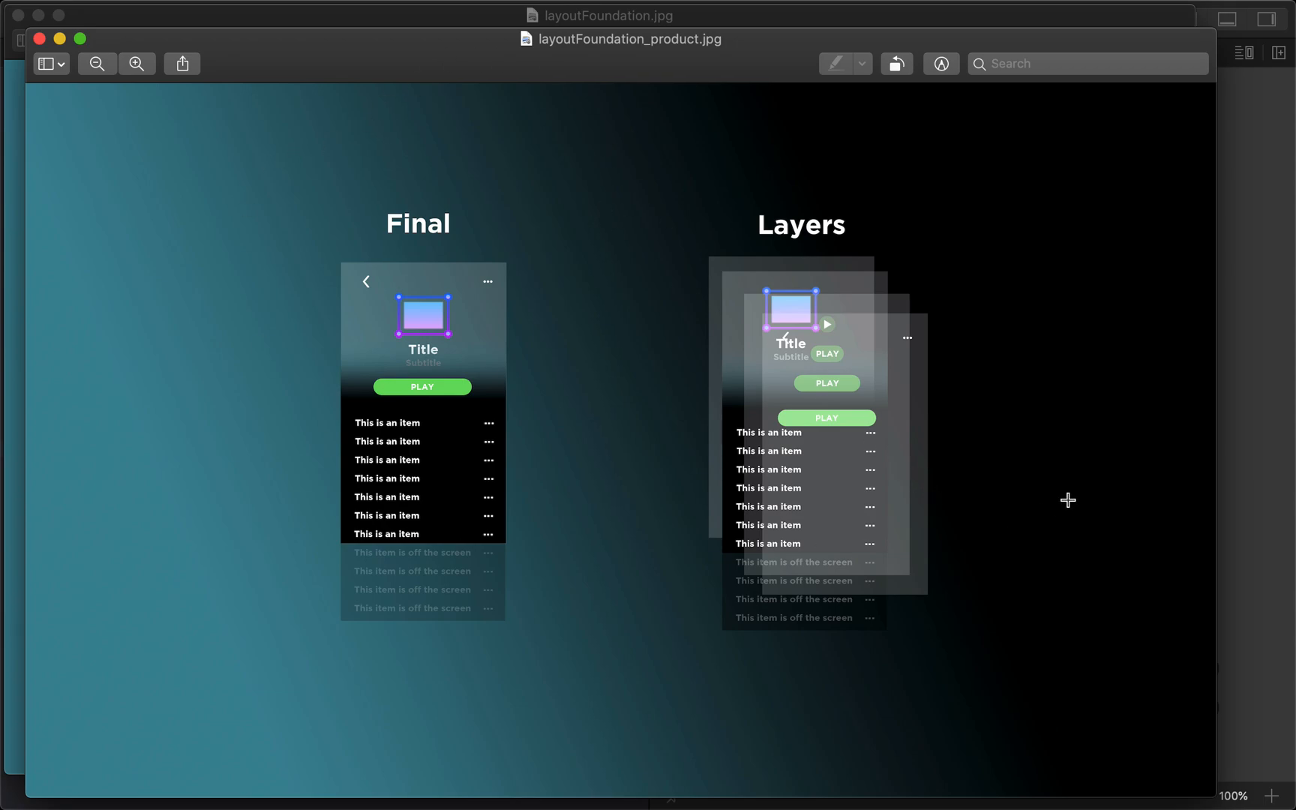